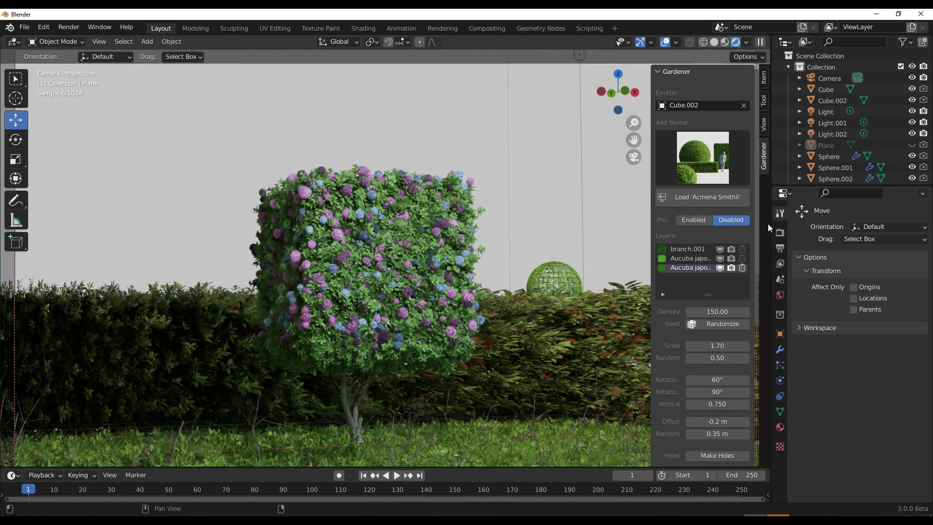
{"action": "mouse_move", "coordinate": [923, 168]}
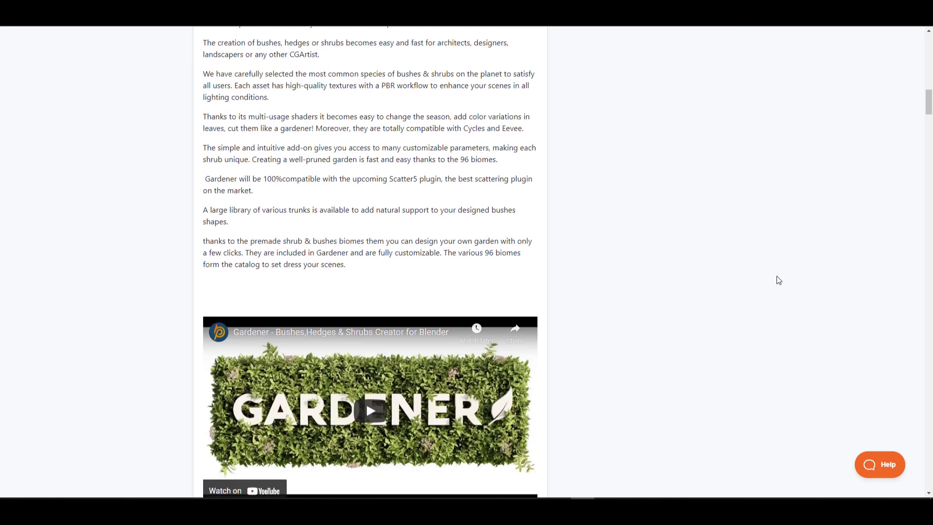
- Scroll through the scene and bring up the cube's transform values in the sidebar
{"action": "scroll", "scroll_direction": "down", "scroll_amount": 3}
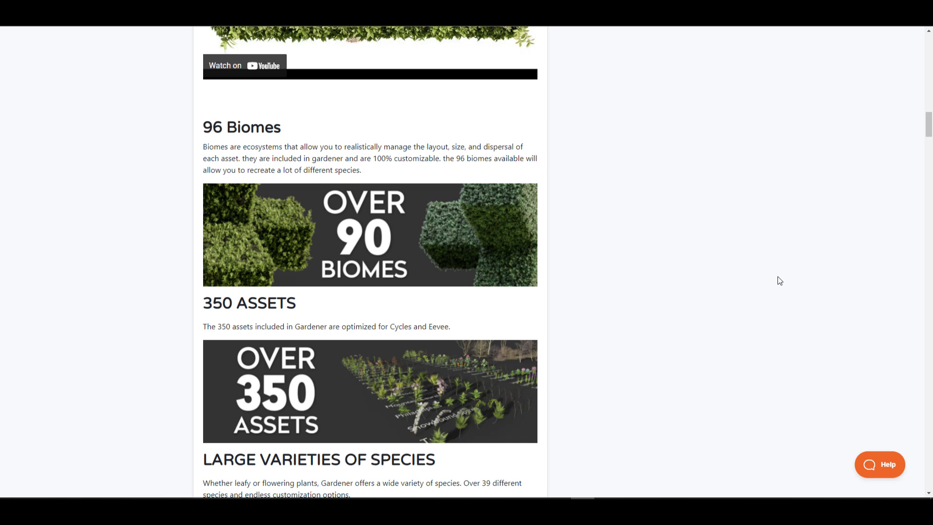
{"action": "scroll", "scroll_direction": "down", "scroll_amount": 3}
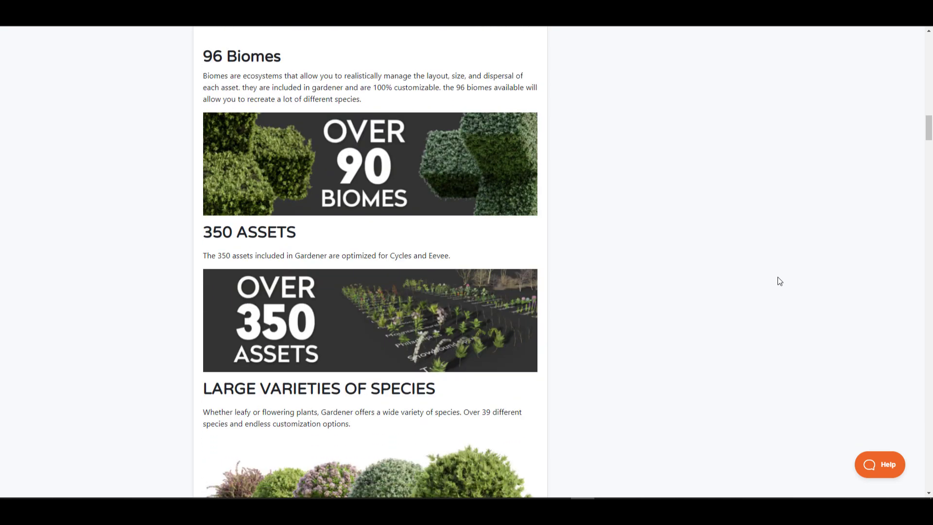
{"action": "scroll", "scroll_direction": "down", "scroll_amount": 3}
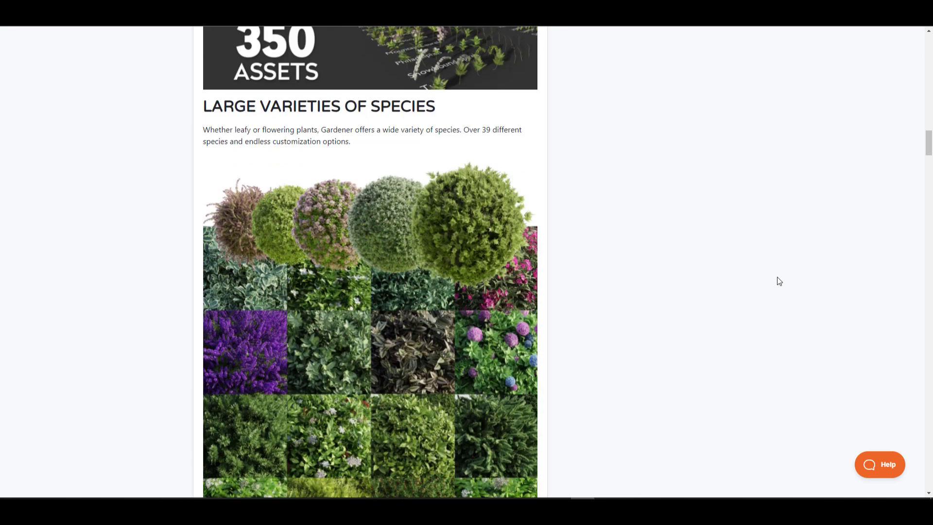
{"action": "scroll", "scroll_direction": "down", "scroll_amount": 3}
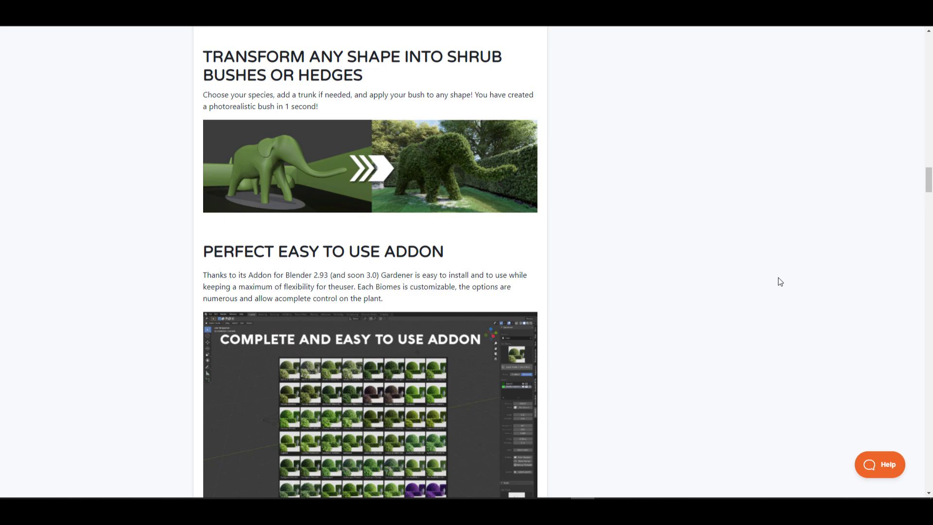
{"action": "scroll", "scroll_direction": "down", "scroll_amount": 3}
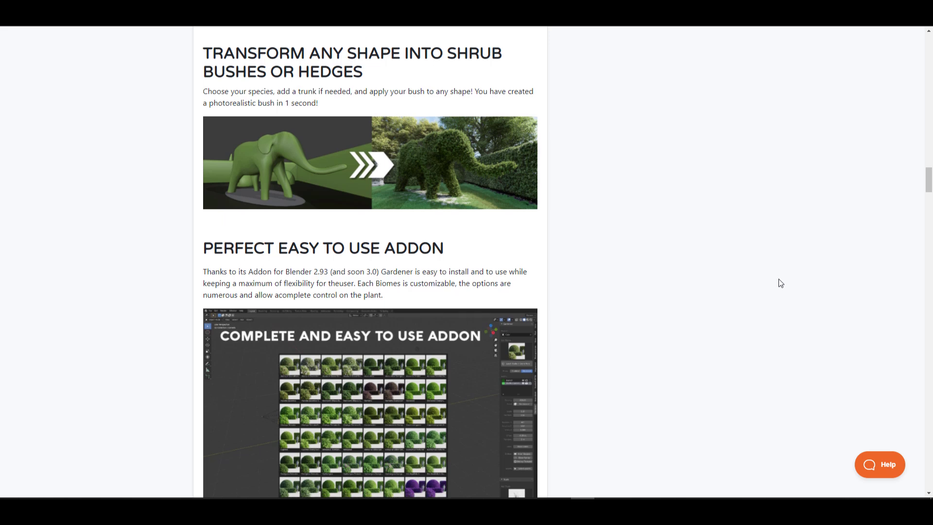
{"action": "scroll", "scroll_direction": "down", "scroll_amount": 3}
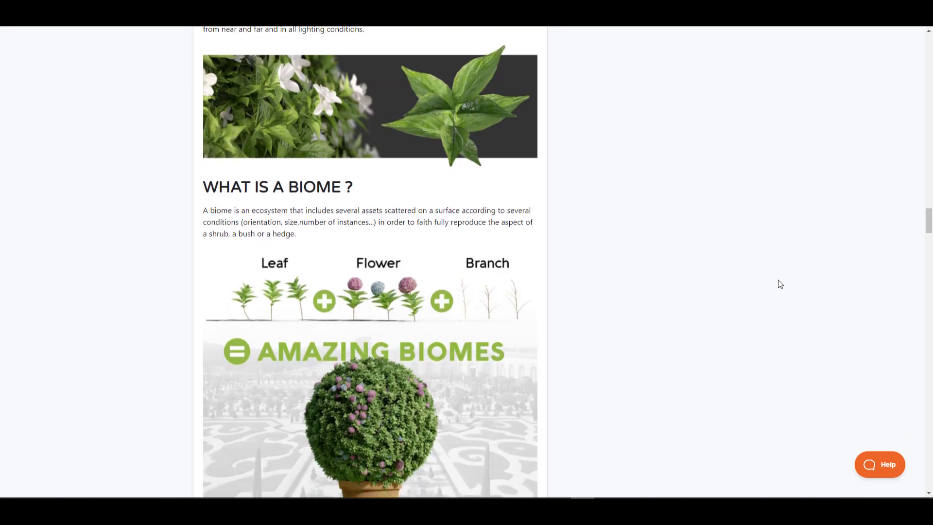
{"action": "scroll", "scroll_direction": "down", "scroll_amount": 3}
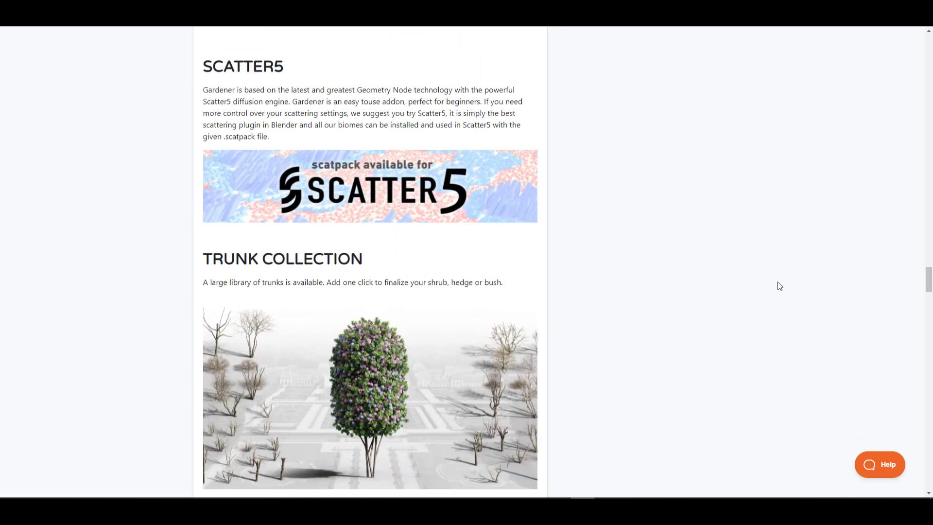
{"action": "scroll", "scroll_direction": "down", "scroll_amount": 3}
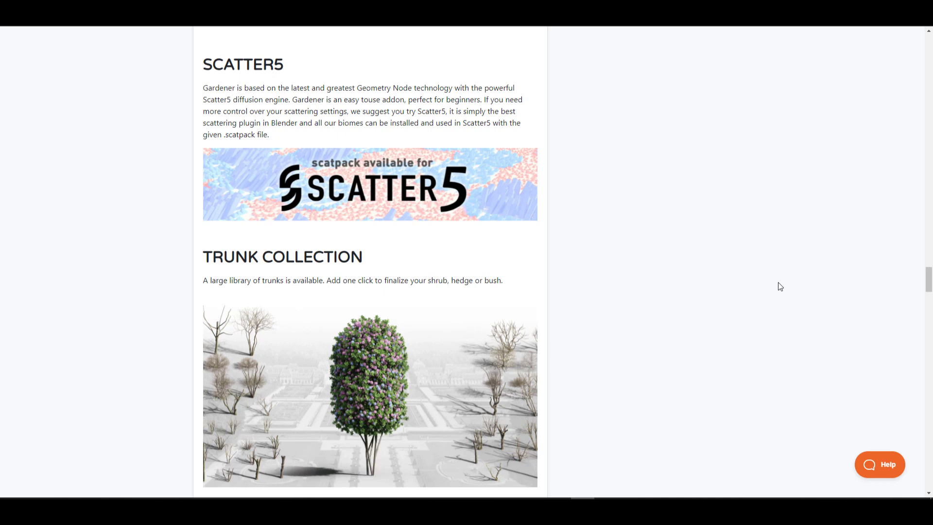
{"action": "scroll", "scroll_direction": "down", "scroll_amount": 3}
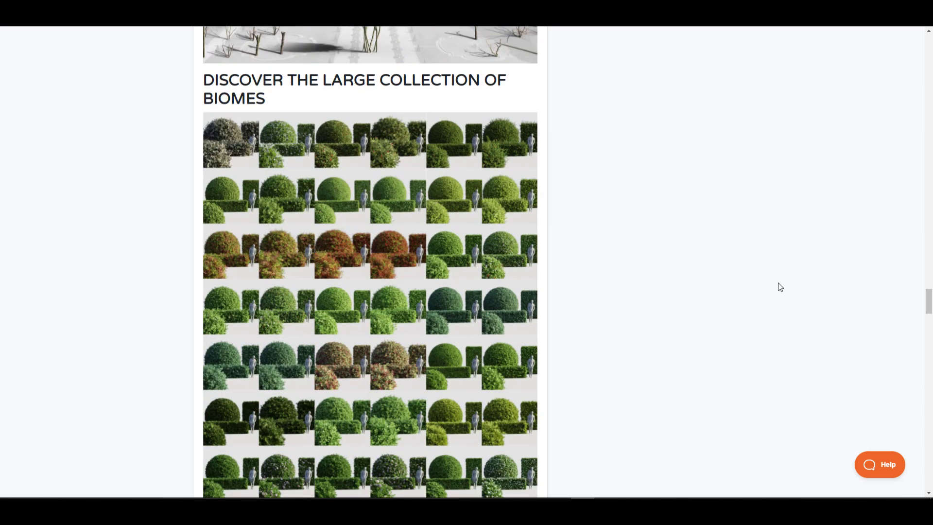
{"action": "scroll", "scroll_direction": "down", "scroll_amount": 3}
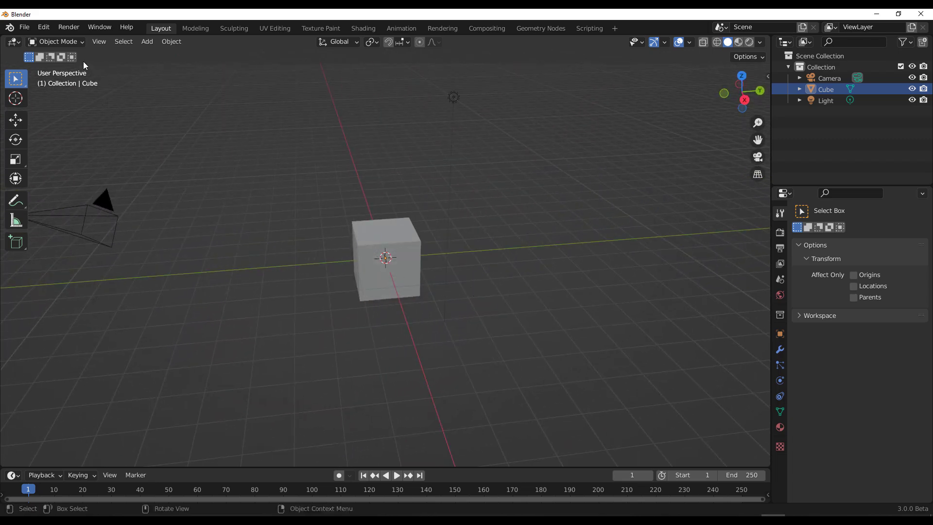
{"action": "left_click", "coordinate": [43, 27]}
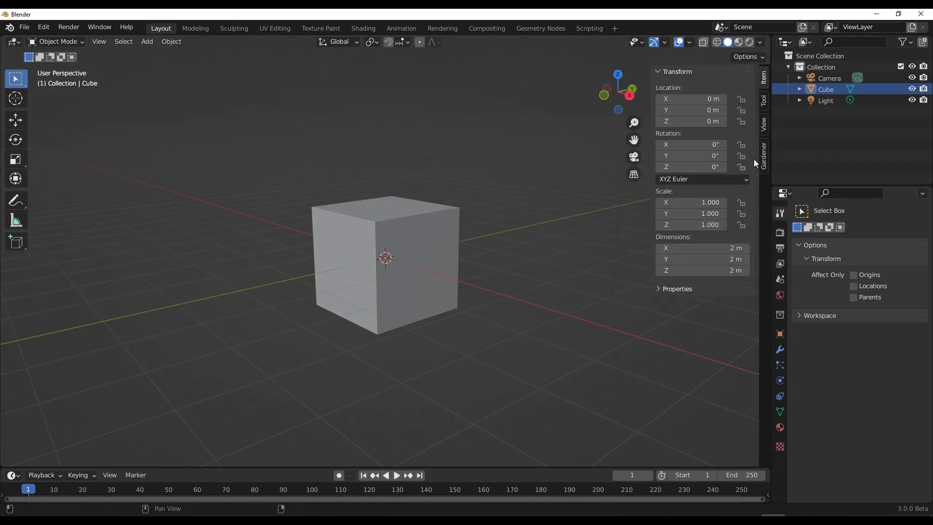
- Show the Gardener add-on panel and add a plane to the scene
{"action": "left_click", "coordinate": [763, 158]}
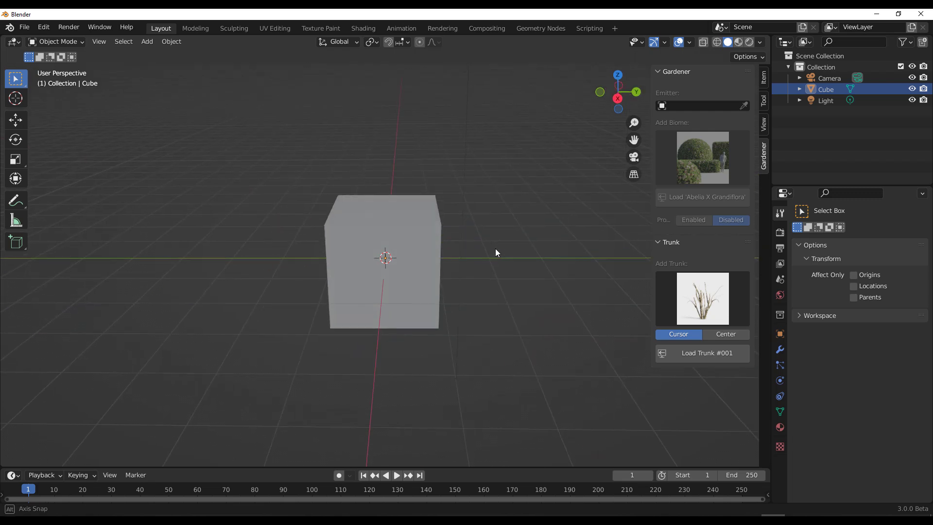
{"action": "left_click", "coordinate": [147, 42]}
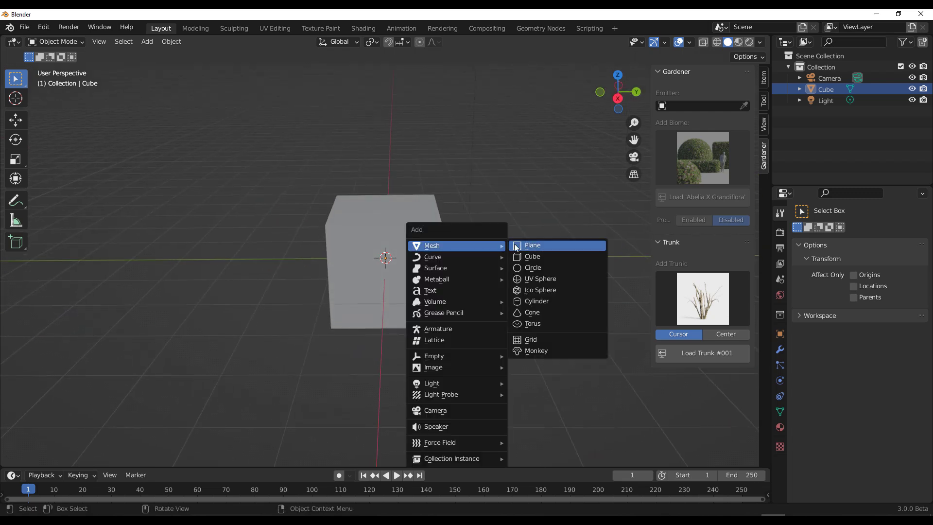
{"action": "left_click", "coordinate": [532, 245]}
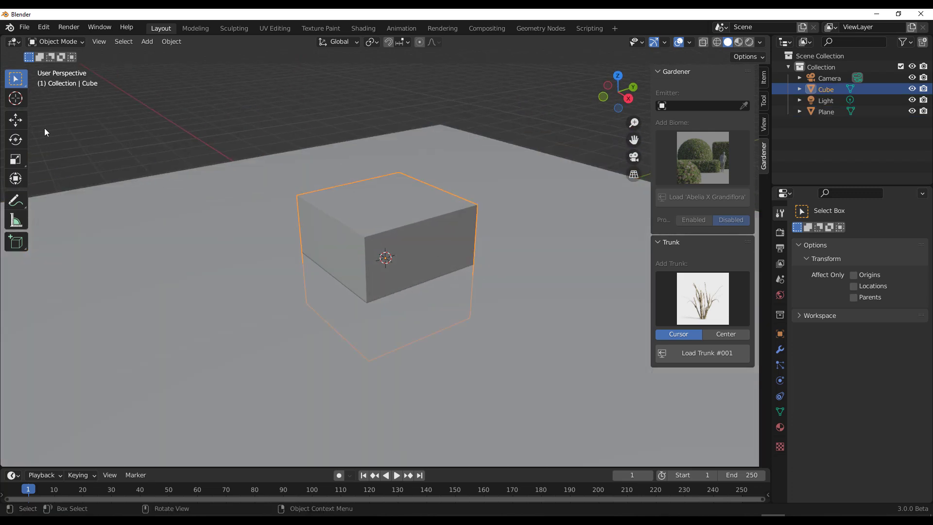
- Select the cube, set it as the Gardener emitter, and pick a Hydrangea biome
{"action": "left_click", "coordinate": [16, 121]}
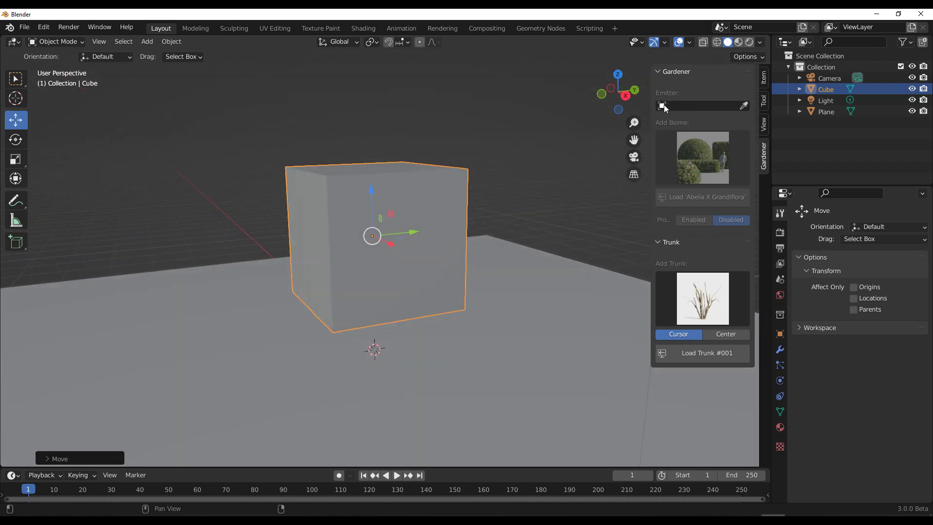
{"action": "mouse_move", "coordinate": [744, 105]}
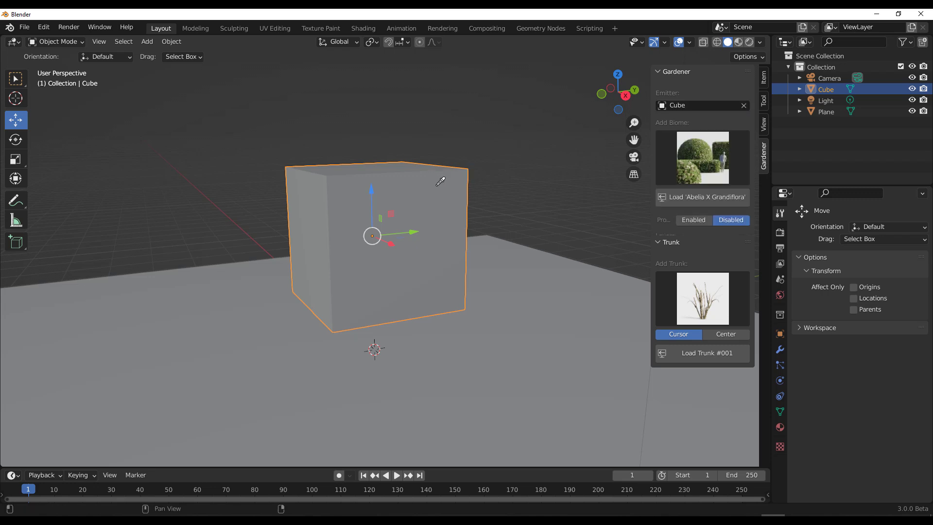
{"action": "left_click", "coordinate": [703, 157]}
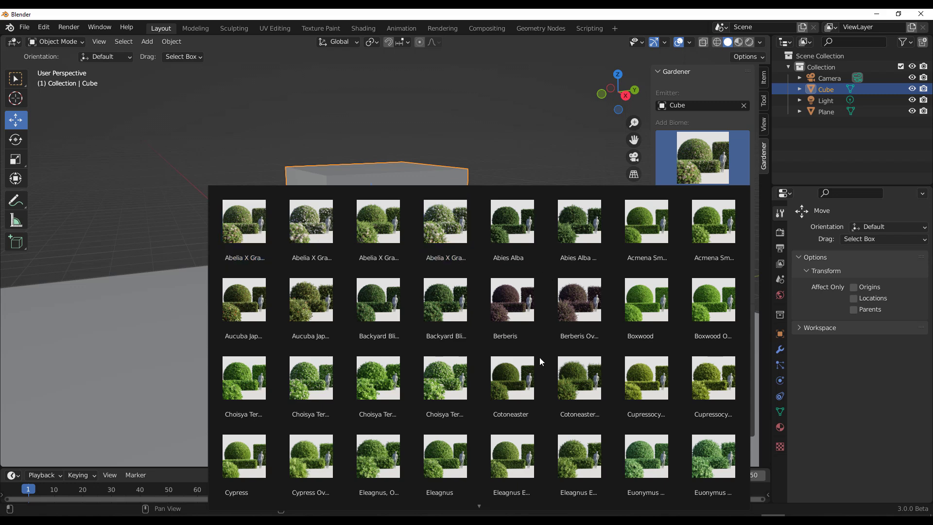
{"action": "mouse_move", "coordinate": [605, 341]}
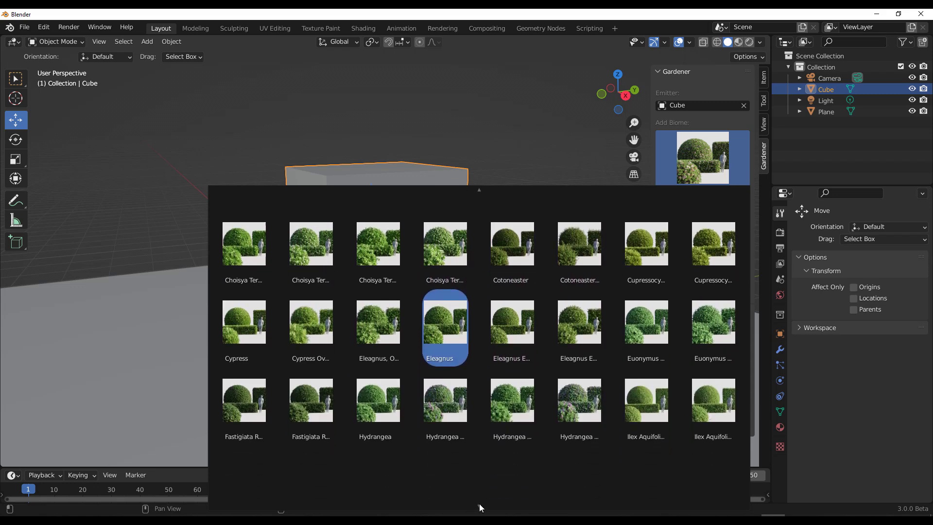
{"action": "scroll", "scroll_direction": "down", "scroll_amount": 3}
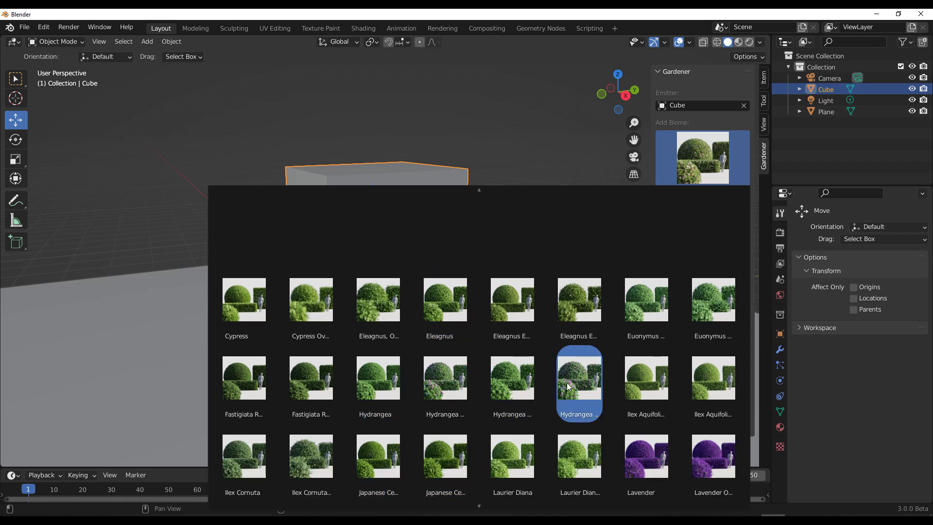
{"action": "left_click", "coordinate": [580, 383]}
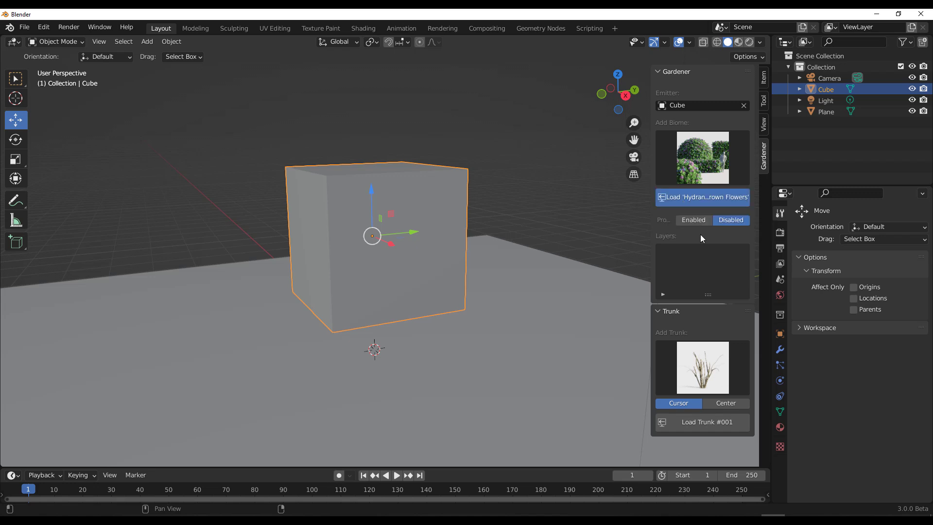
- Grow the Hydrangea biome over the cube and scroll down to the Trunk section
{"action": "left_click", "coordinate": [703, 198]}
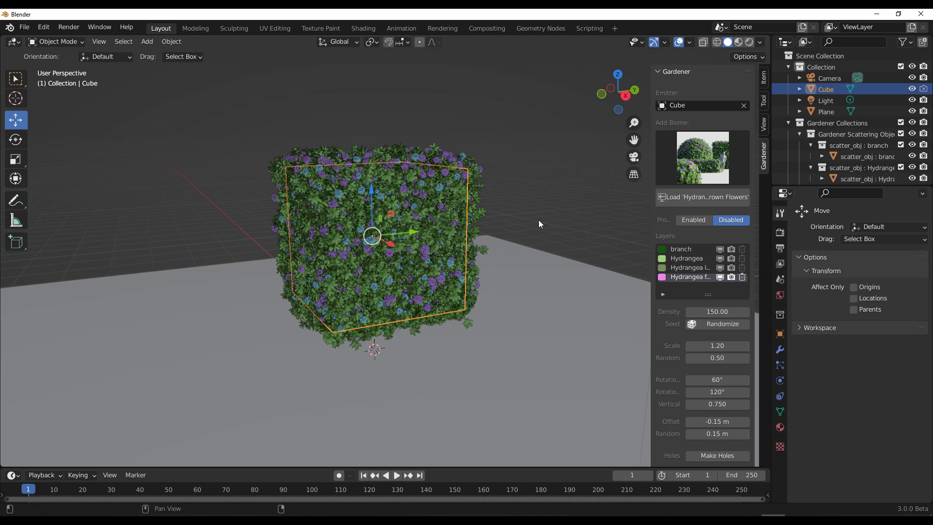
{"action": "mouse_move", "coordinate": [431, 171]}
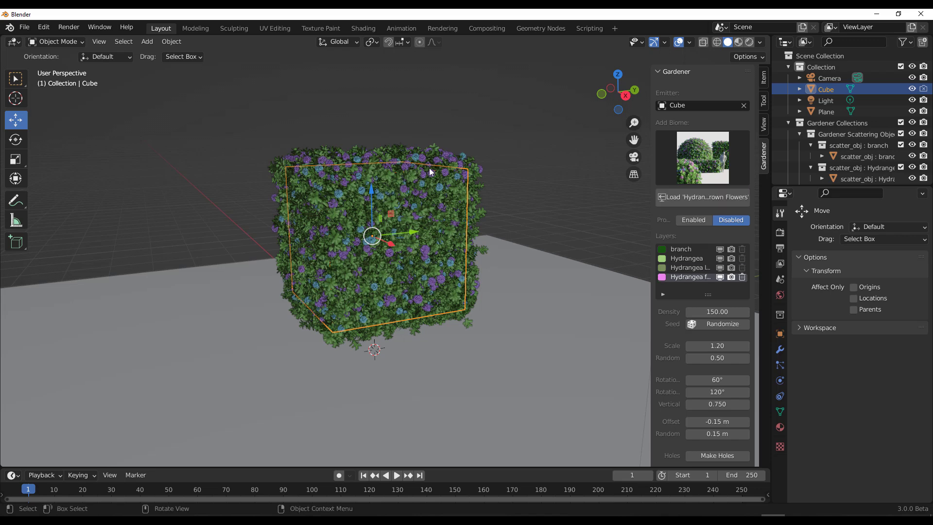
{"action": "scroll", "scroll_direction": "down", "scroll_amount": 3}
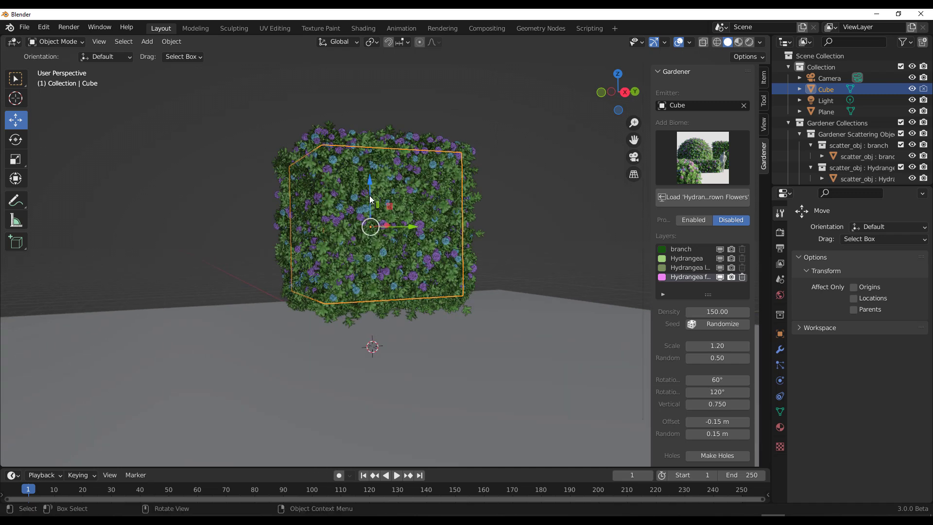
{"action": "left_click_drag", "start_coordinate": [370, 226], "coordinate": [370, 198]}
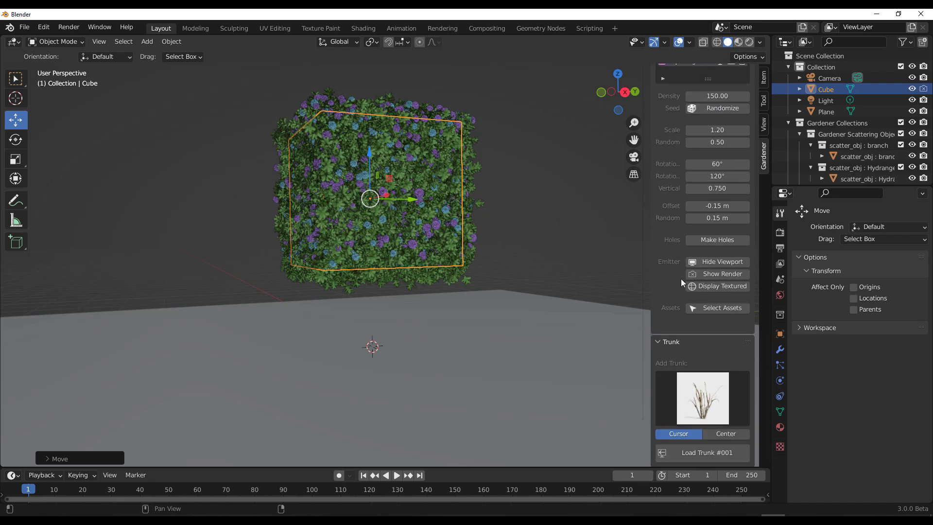
{"action": "mouse_move", "coordinate": [748, 443]}
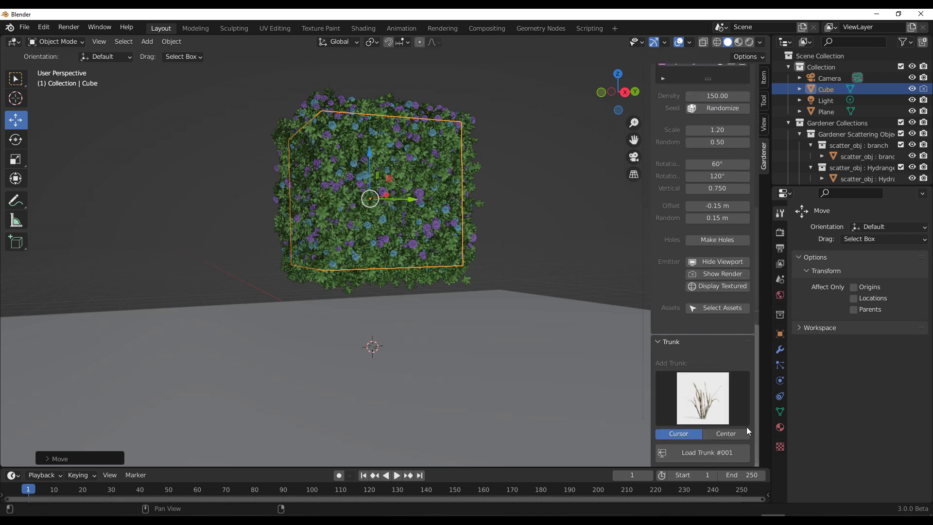
{"action": "mouse_move", "coordinate": [705, 386]}
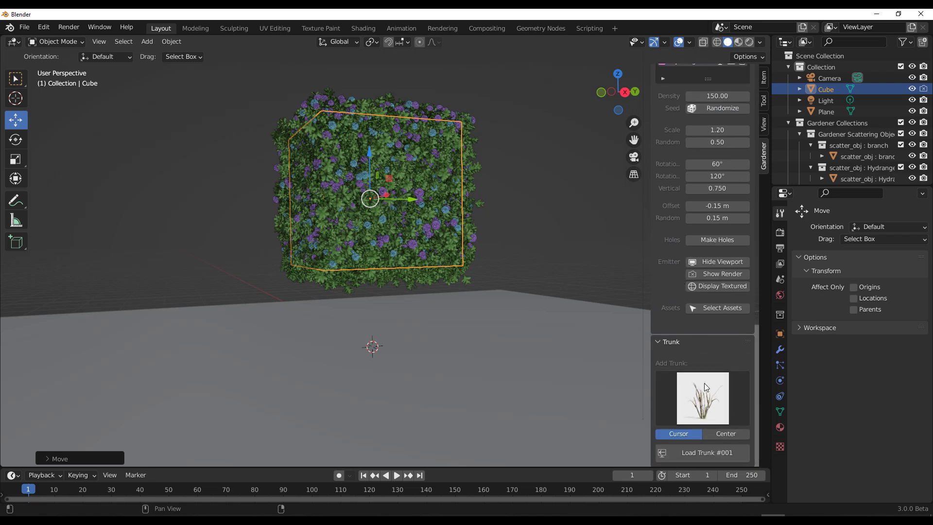
- Pick trunk #041 from the trunk gallery and load it at the 3D cursor
{"action": "left_click", "coordinate": [702, 398]}
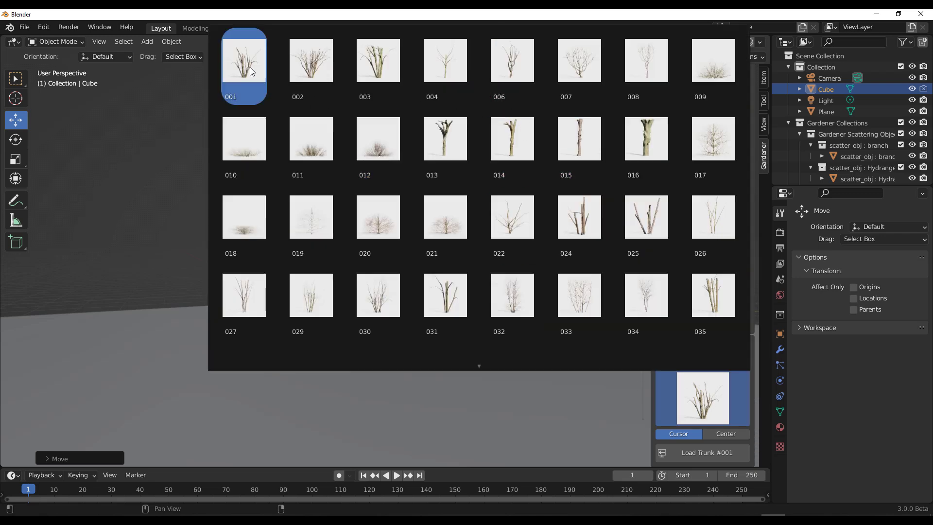
{"action": "left_click", "coordinate": [379, 217]}
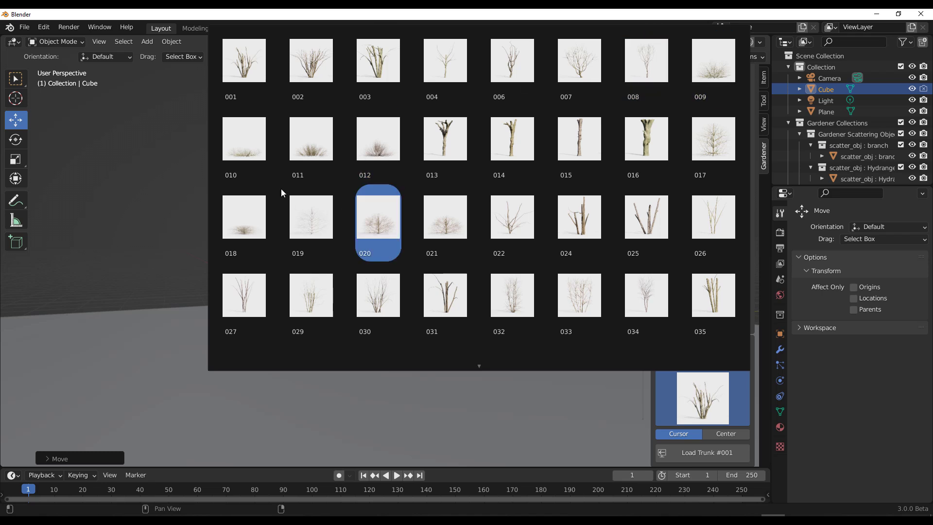
{"action": "scroll", "scroll_direction": "down", "scroll_amount": 3}
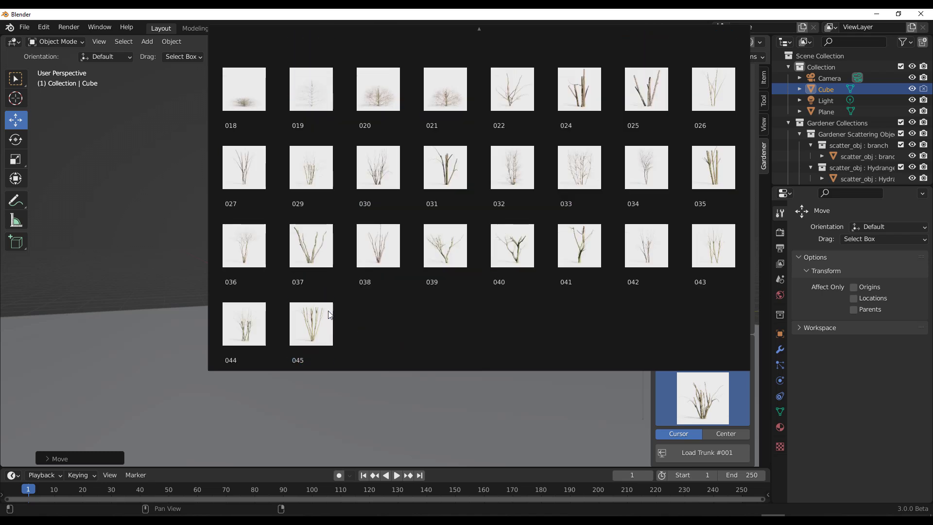
{"action": "left_click", "coordinate": [310, 324]}
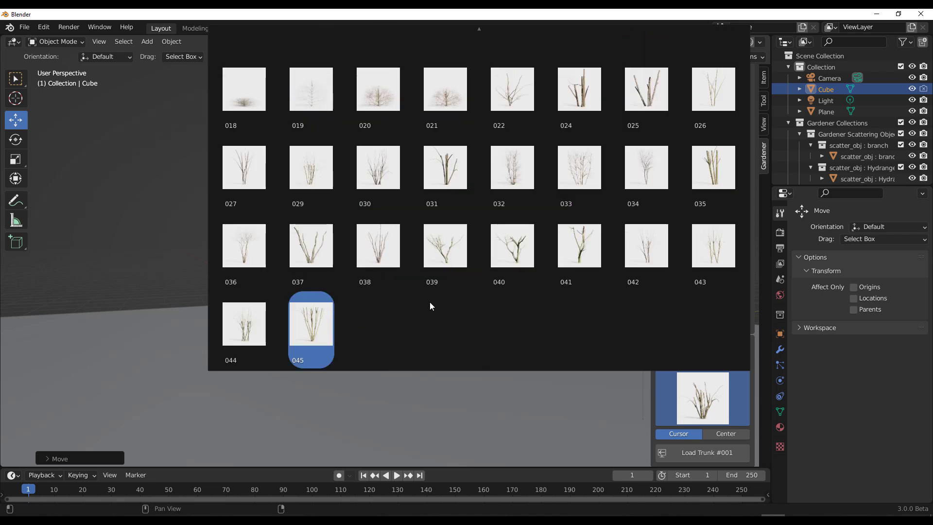
{"action": "left_click", "coordinate": [512, 246]}
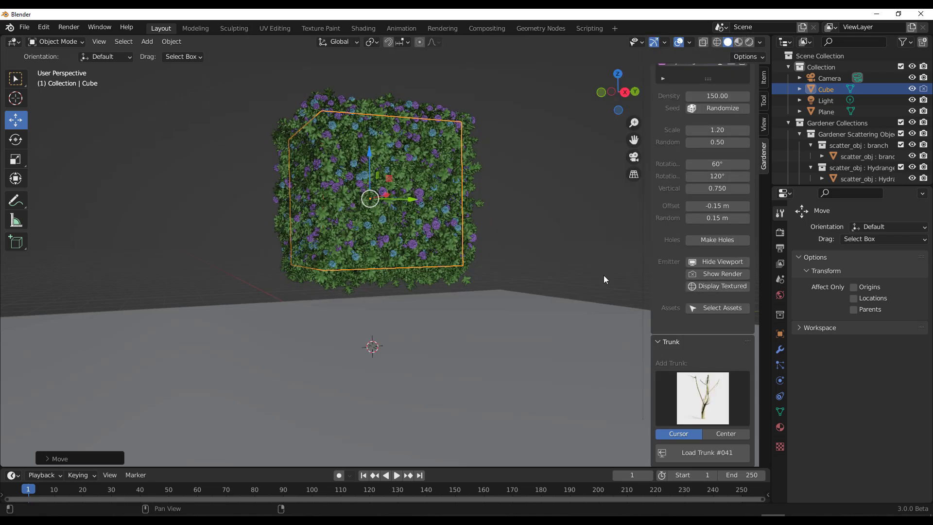
{"action": "left_click", "coordinate": [701, 452]}
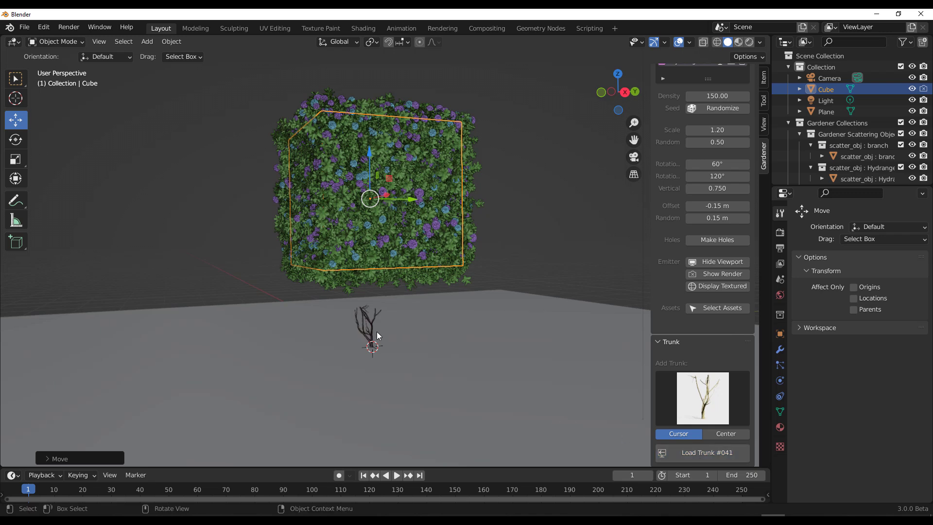
- Position trunk #041 up into the base of the hydrangea foliage
{"action": "key", "text": "s"}
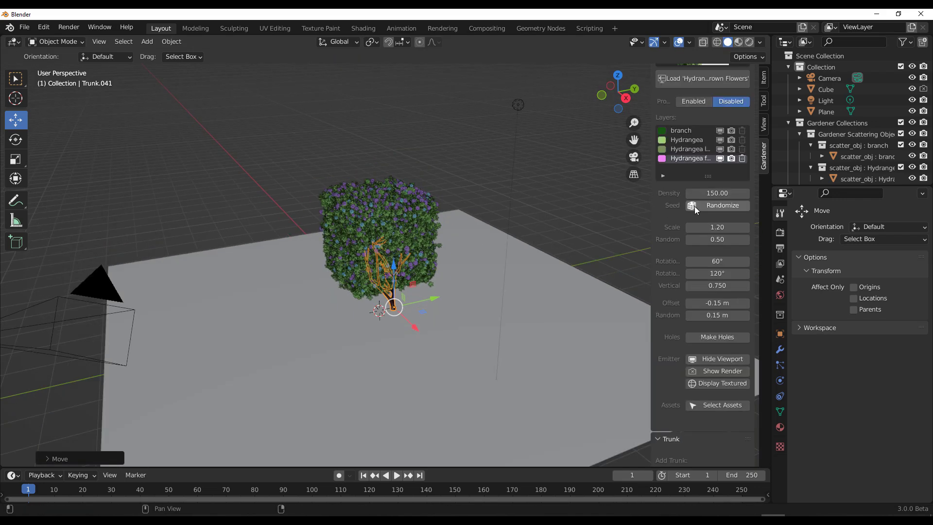
{"action": "mouse_move", "coordinate": [524, 235]}
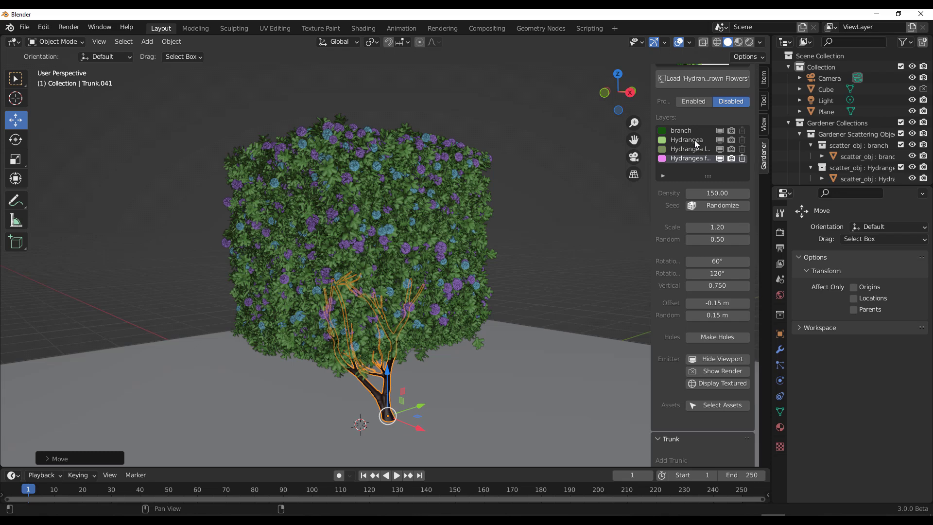
{"action": "mouse_move", "coordinate": [709, 126]}
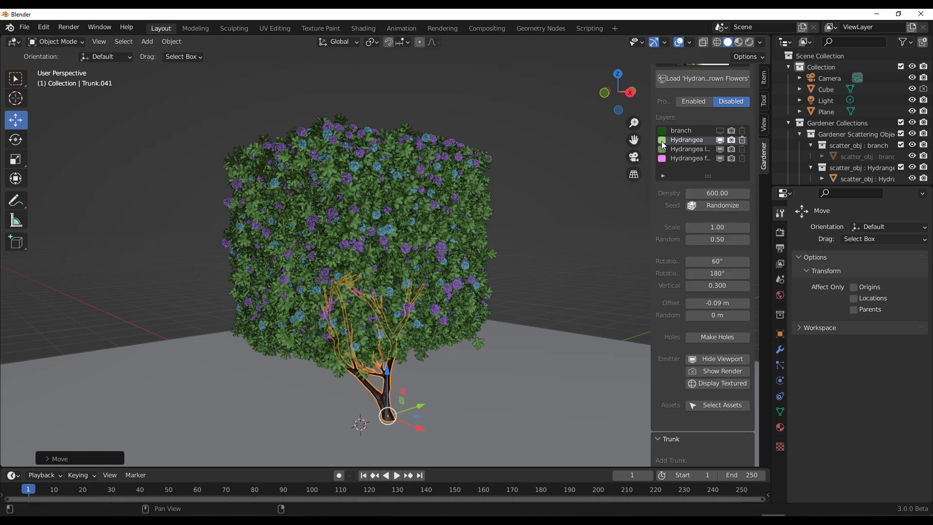
- On the flowers layer, edit density, randomize placement, raise scale and lower Random to 0.20
{"action": "left_click", "coordinate": [664, 140]}
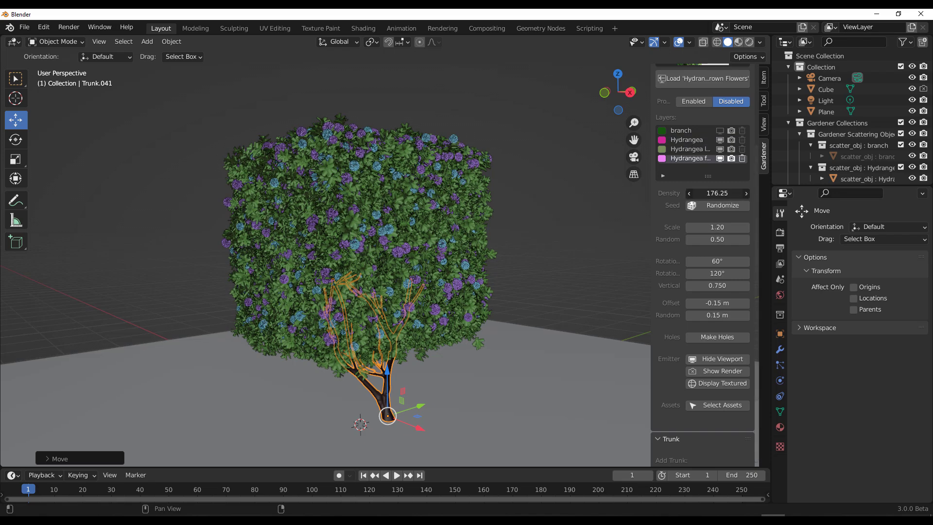
{"action": "left_click", "coordinate": [723, 206]}
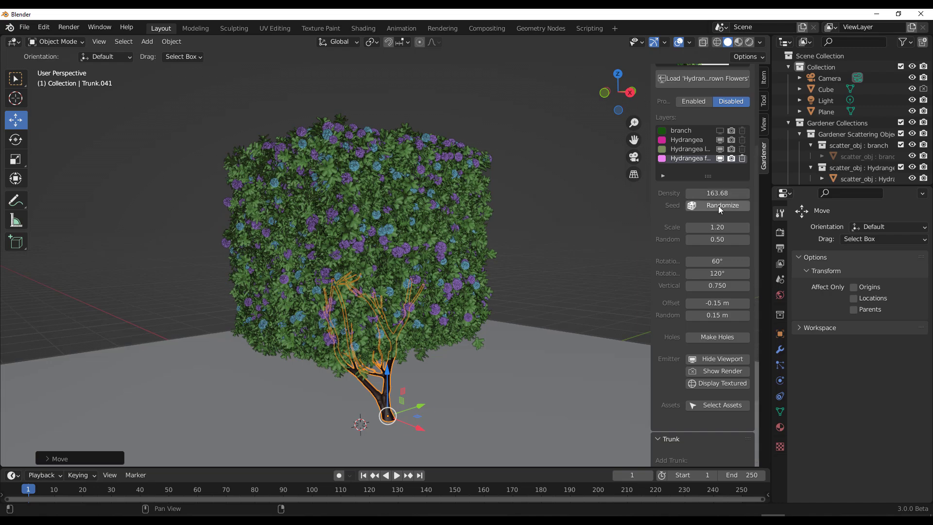
{"action": "left_click", "coordinate": [720, 205]}
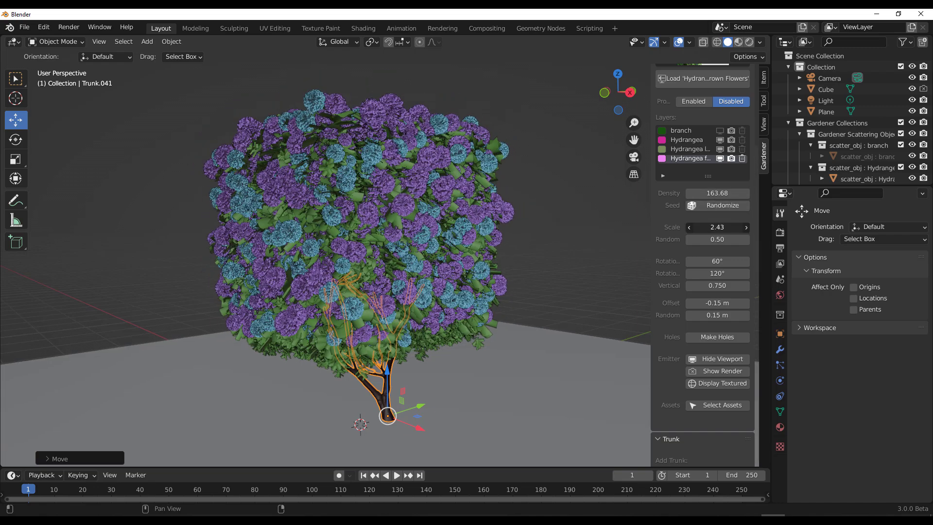
{"action": "left_click", "coordinate": [689, 227]}
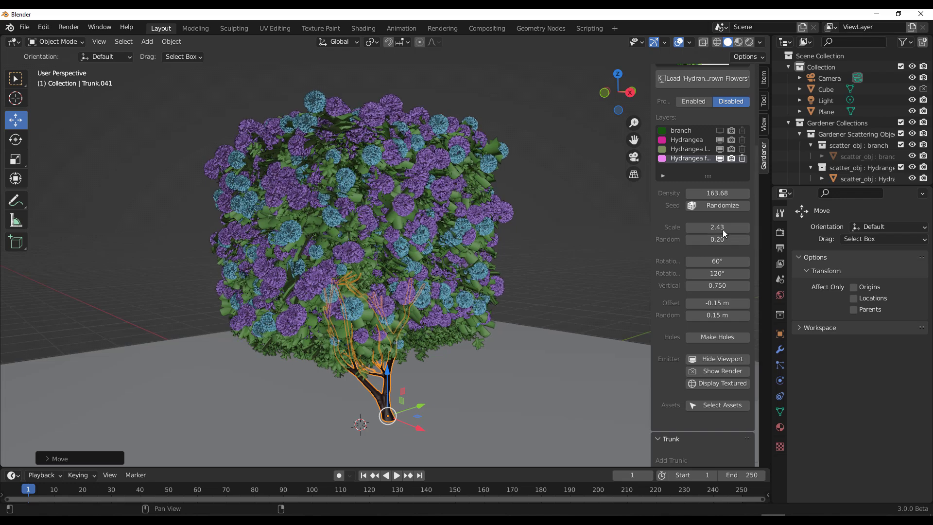
{"action": "left_click_drag", "start_coordinate": [732, 226], "coordinate": [702, 226]}
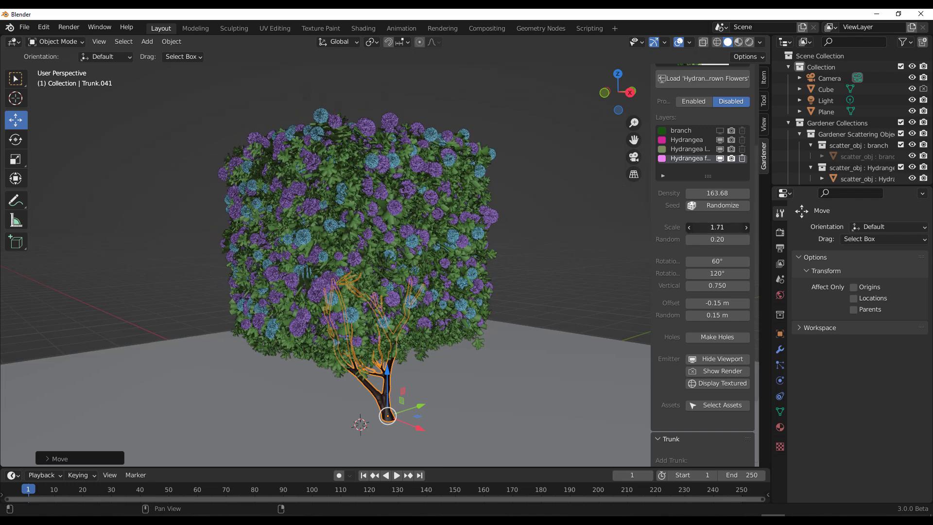
{"action": "left_click_drag", "start_coordinate": [732, 227], "coordinate": [703, 227]}
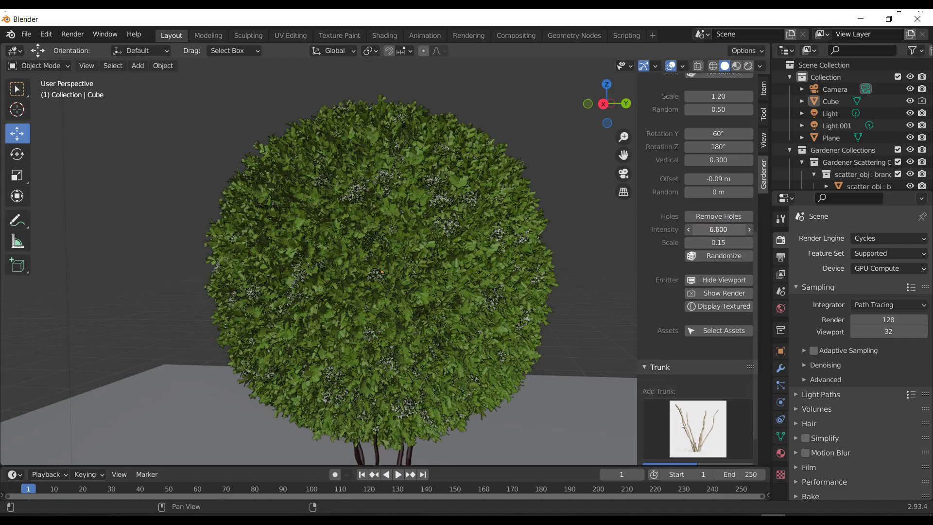
- Turn off the emitter's viewport hiding so the scattered hydrangea foliage reappears
{"action": "left_click", "coordinate": [719, 229]}
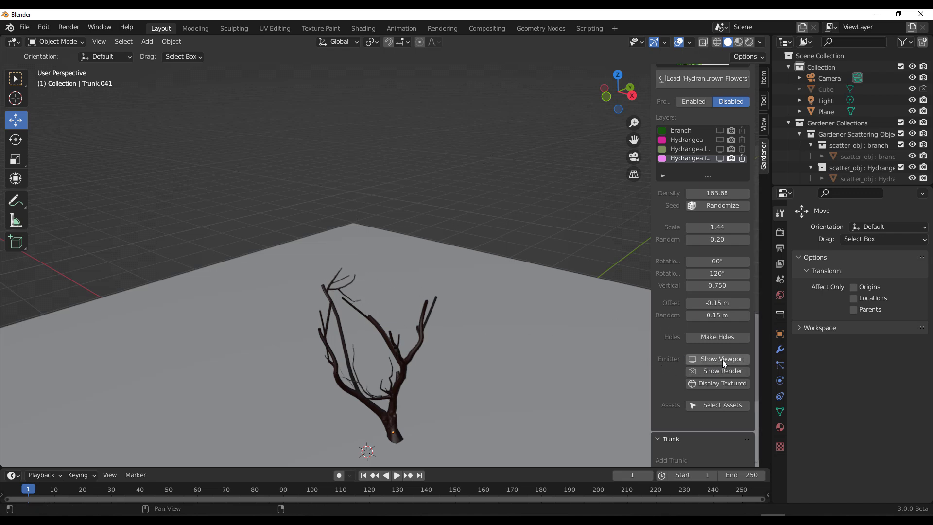
{"action": "left_click", "coordinate": [717, 359]}
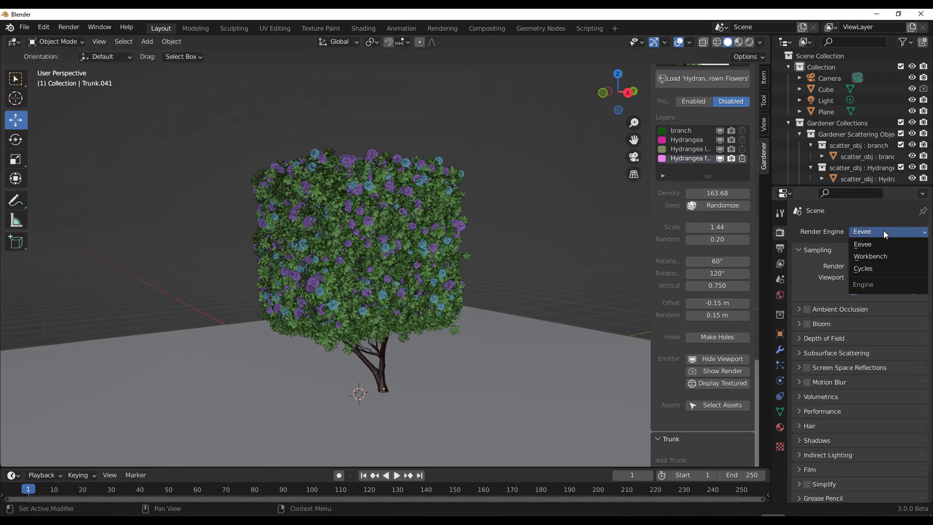
- Set the render engine to Cycles and switch viewport shading to Rendered
{"action": "left_click", "coordinate": [863, 268]}
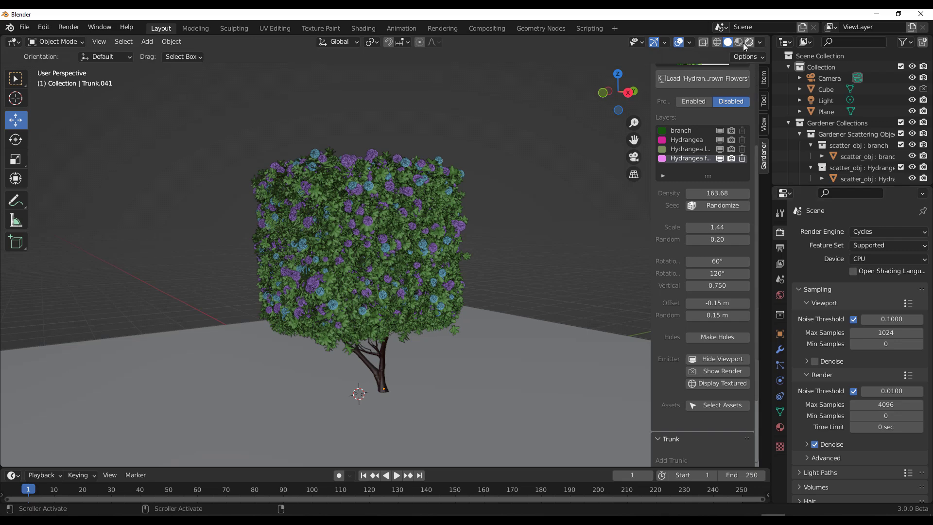
{"action": "left_click", "coordinate": [748, 42]}
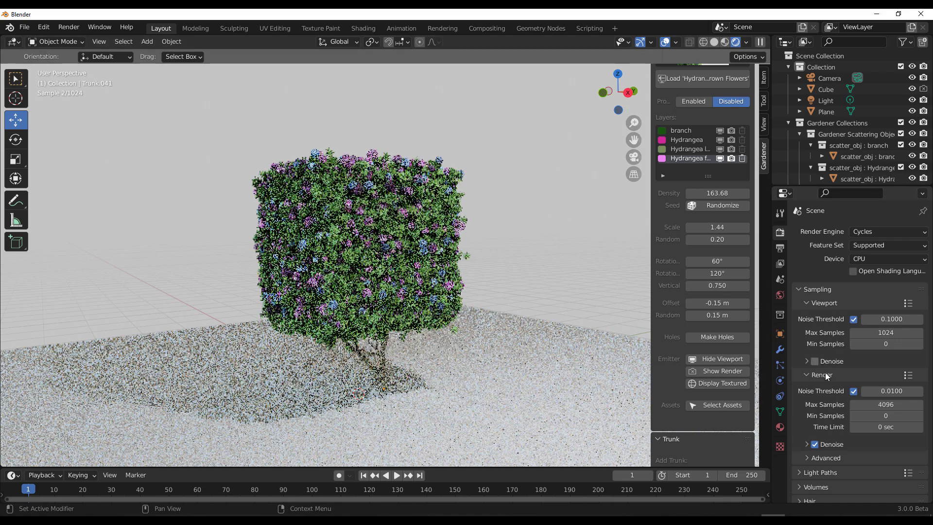
{"action": "left_click", "coordinate": [886, 259]}
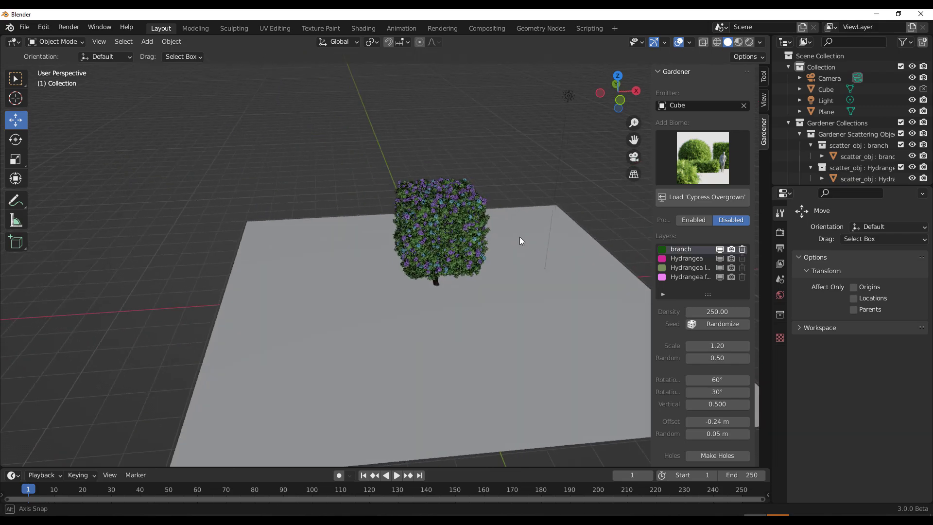
- Zoom in on the hydrangea shrub and toggle Enabled in the Gardener panel
{"action": "left_click_drag", "start_coordinate": [521, 241], "coordinate": [386, 226]}
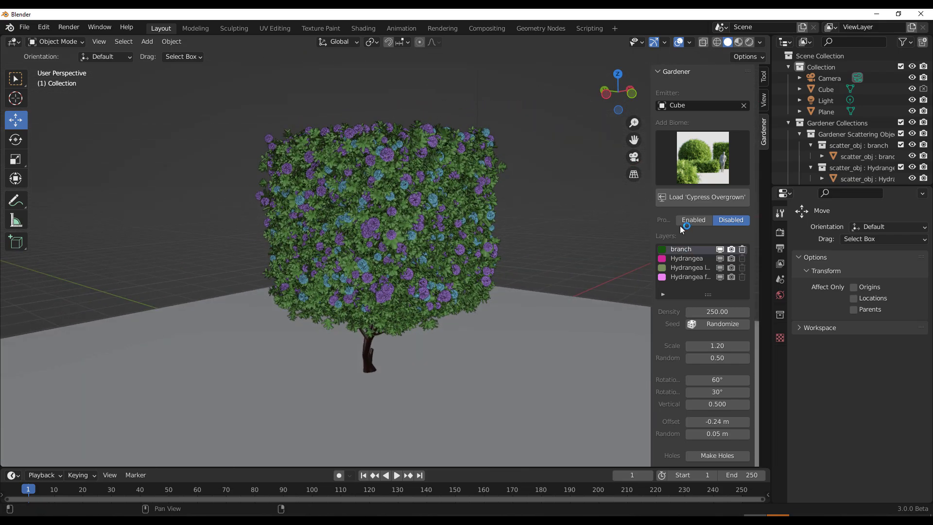
{"action": "left_click", "coordinate": [693, 220]}
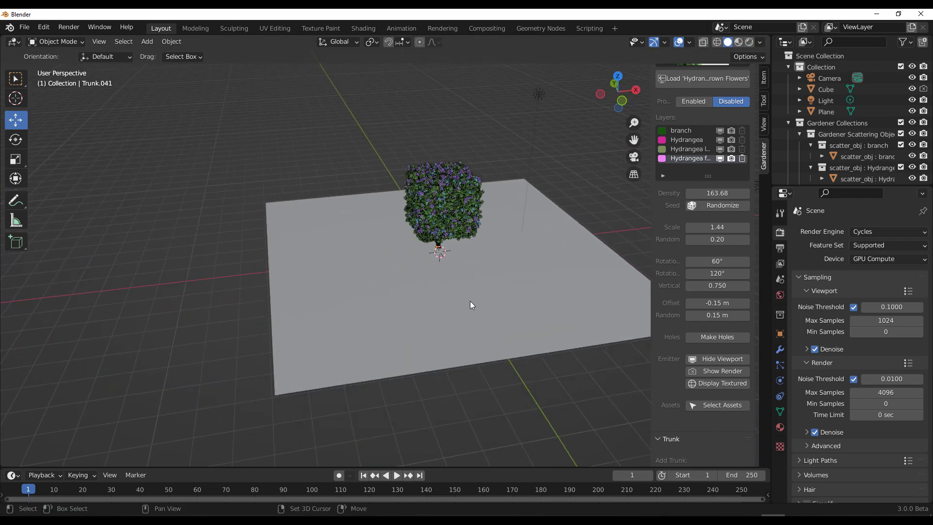
- Add Suzanne, make it the emitter, and load the Cypress Overgrown biome onto it
{"action": "left_click", "coordinate": [147, 42]}
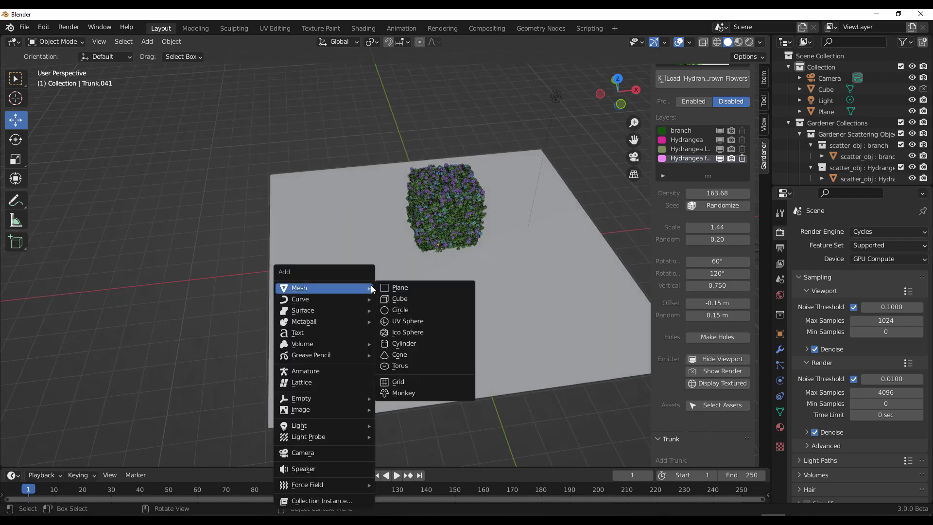
{"action": "left_click", "coordinate": [404, 393]}
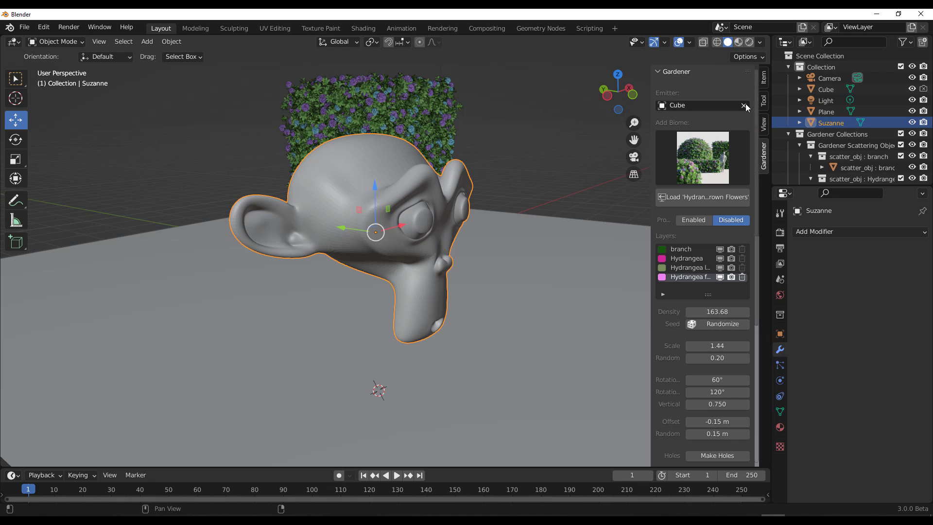
{"action": "left_click", "coordinate": [743, 105]}
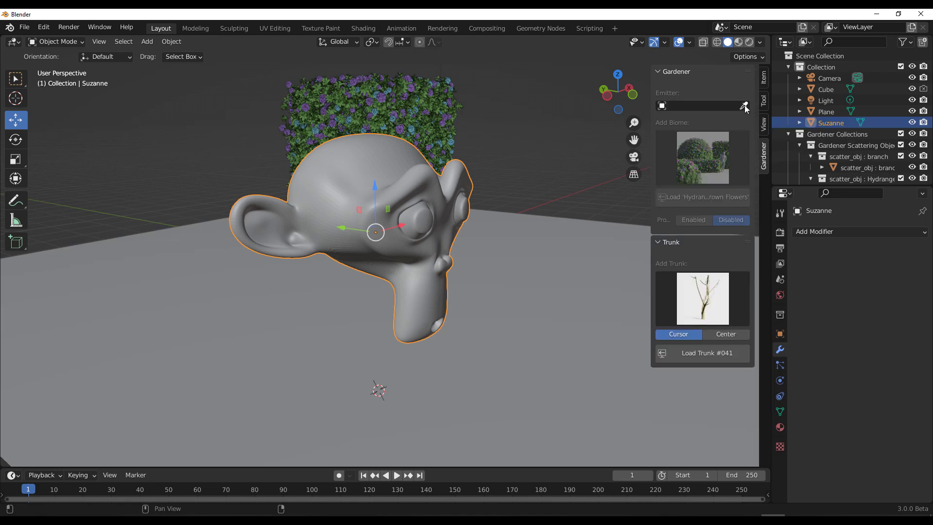
{"action": "left_click", "coordinate": [744, 106]}
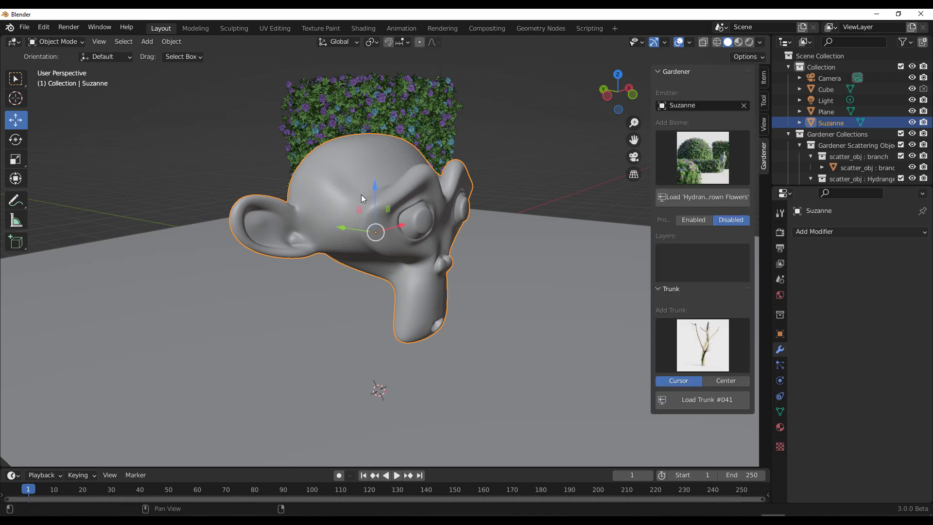
{"action": "left_click", "coordinate": [703, 157]}
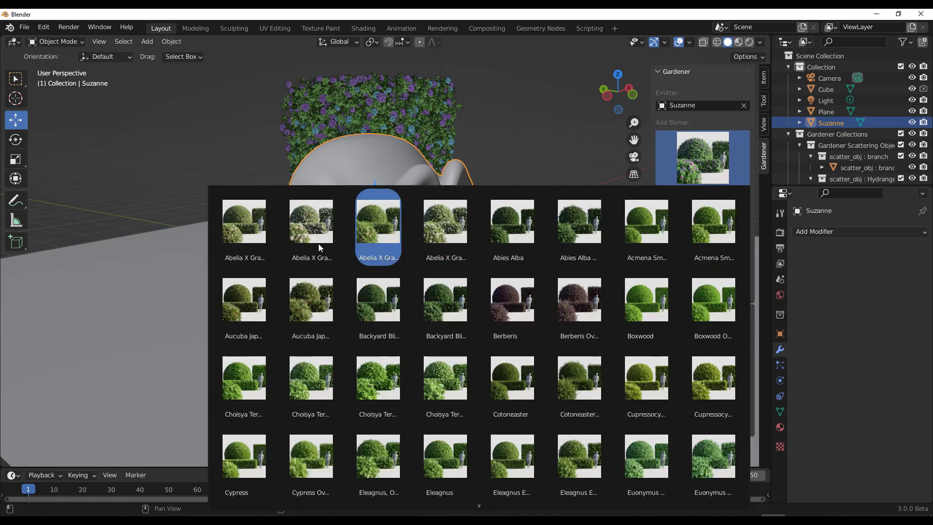
{"action": "left_click", "coordinate": [378, 223]}
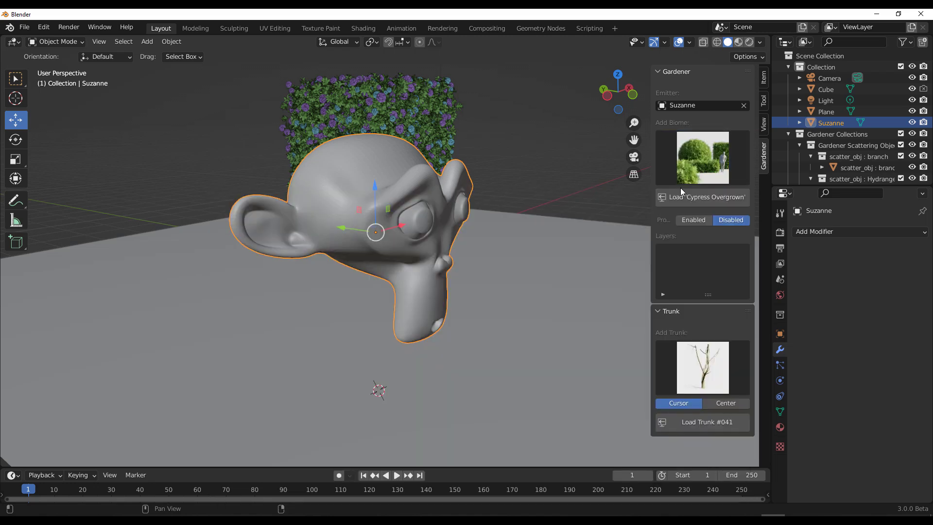
{"action": "left_click", "coordinate": [702, 197]}
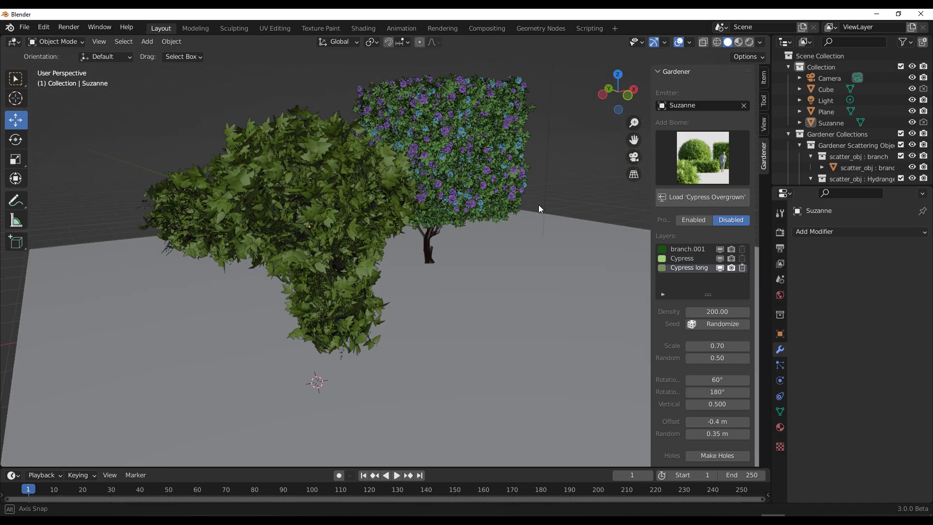
- Pick Cube from the Gardener Emitter list to bring back its hydrangea layers
{"action": "left_click", "coordinate": [699, 105]}
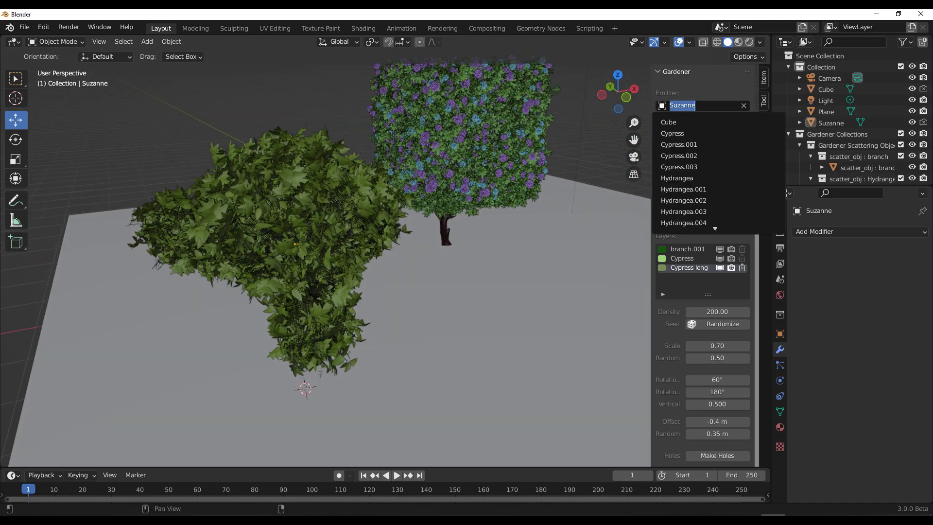
{"action": "mouse_move", "coordinate": [669, 122]}
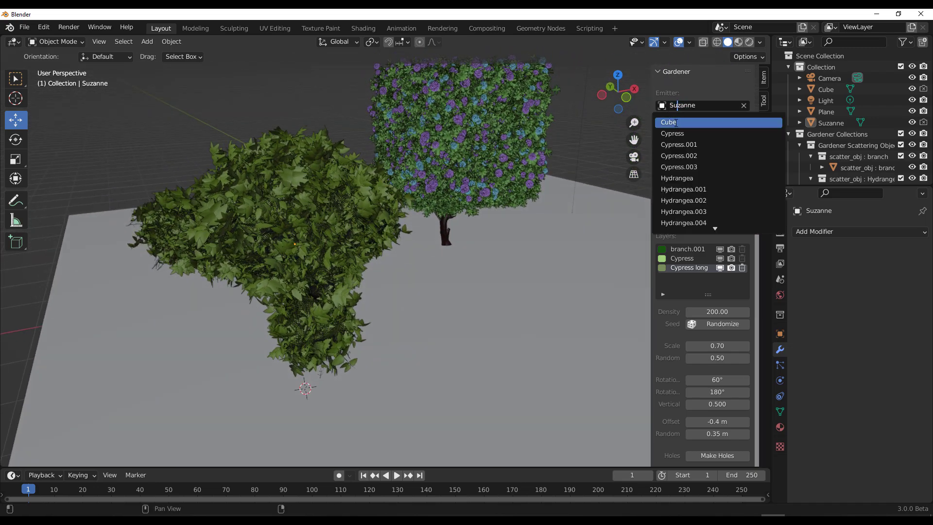
{"action": "left_click", "coordinate": [669, 122]}
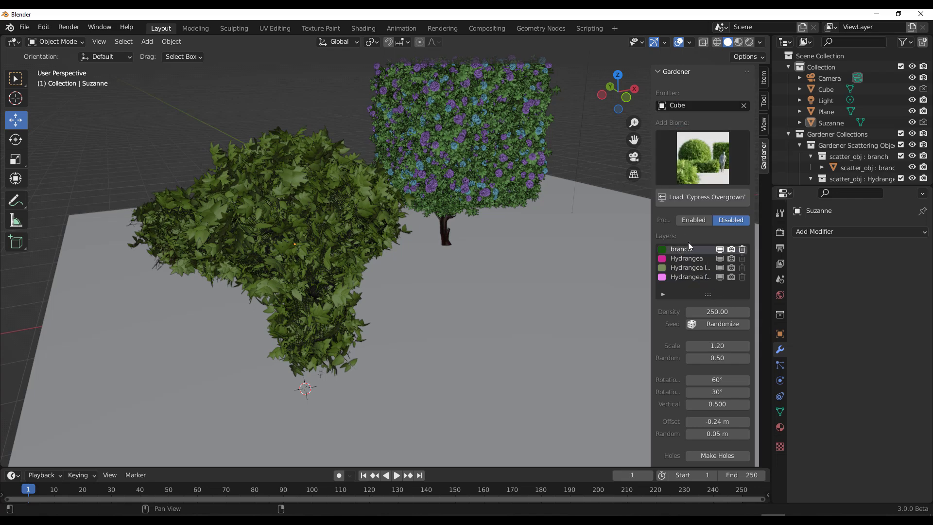
{"action": "left_click", "coordinate": [702, 105]}
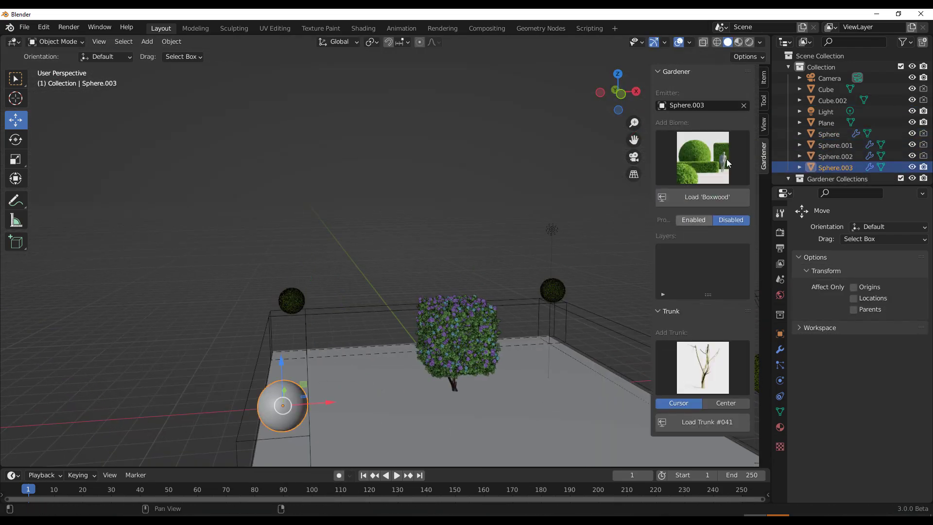
- Carpet the Plane with Acmena Smithii ground cover and drag its offset to -0.08 m
{"action": "left_click", "coordinate": [702, 196]}
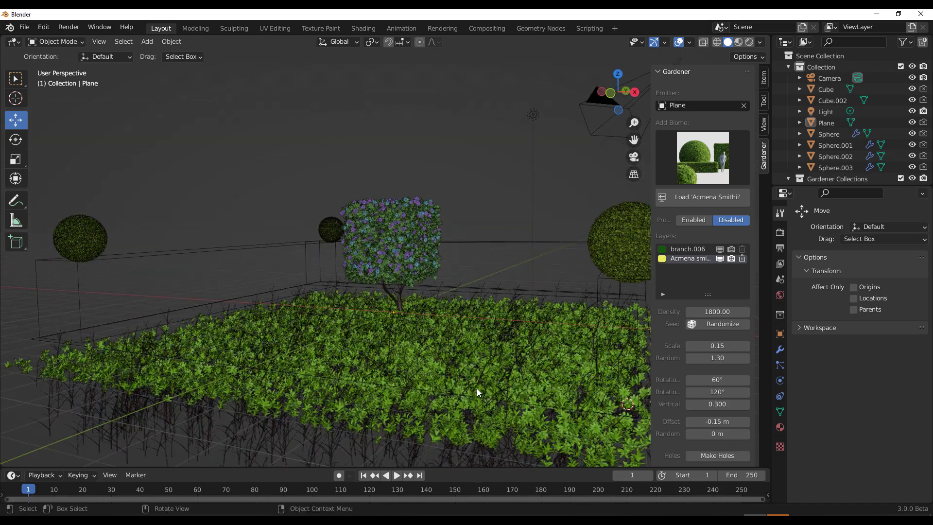
{"action": "mouse_move", "coordinate": [333, 397]}
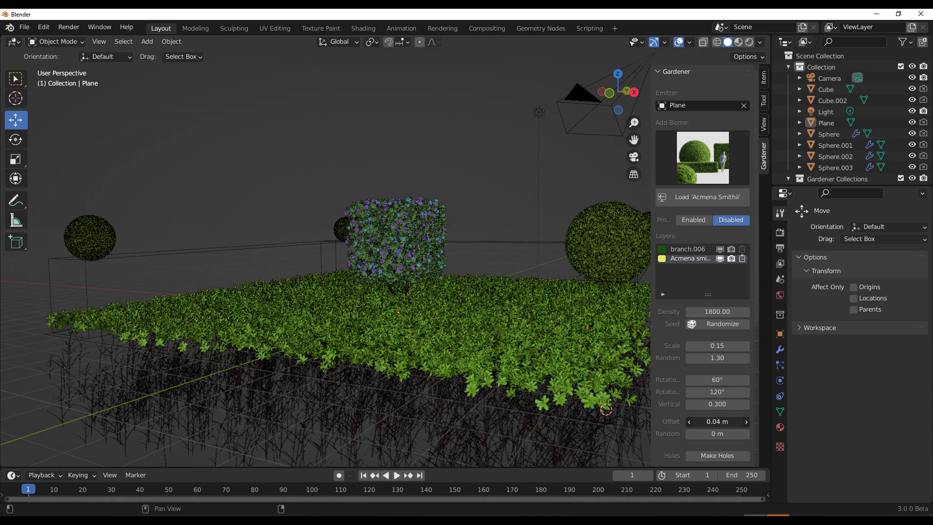
{"action": "left_click_drag", "start_coordinate": [717, 422], "coordinate": [684, 421]}
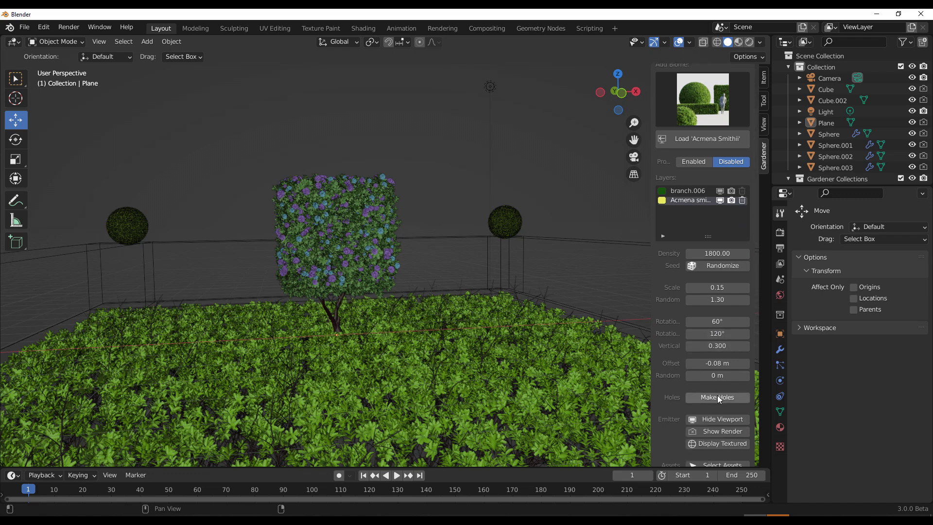
{"action": "mouse_move", "coordinate": [719, 399]}
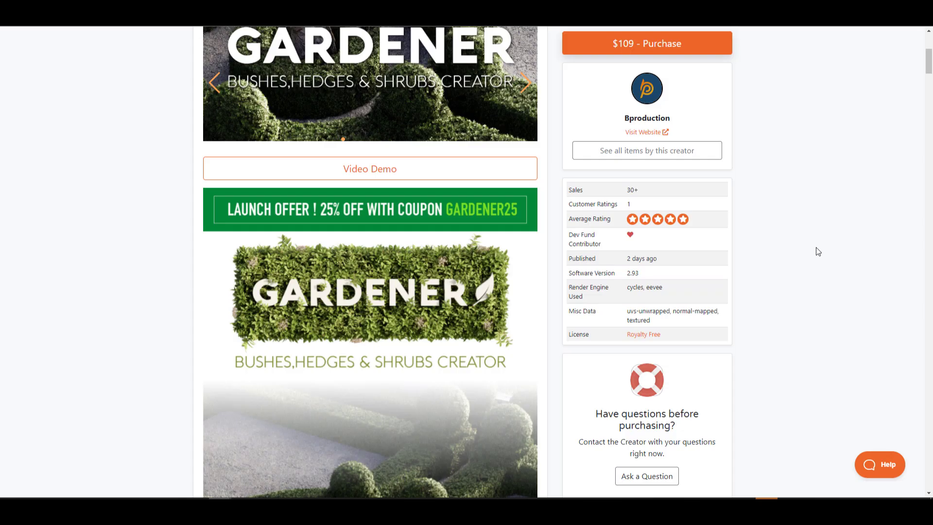
- Scroll the Gardener Blender Market page to the artists' gallery and Discover Our Other Addons
{"action": "scroll", "scroll_direction": "down", "scroll_amount": 3}
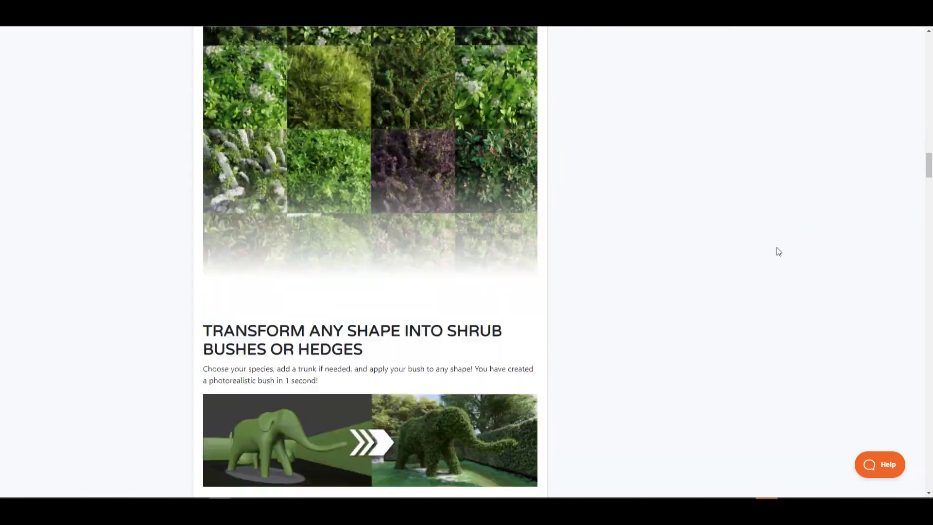
{"action": "scroll", "scroll_direction": "down", "scroll_amount": 3}
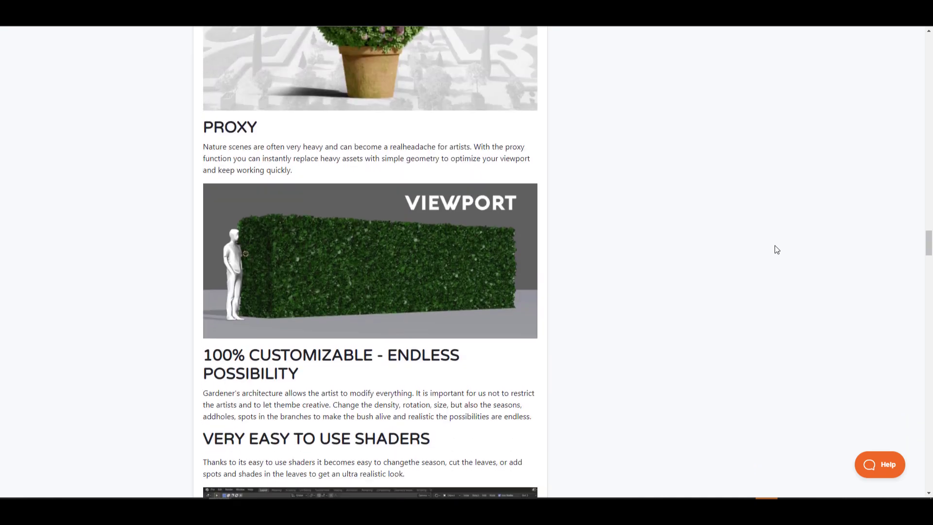
{"action": "scroll", "scroll_direction": "down", "scroll_amount": 3}
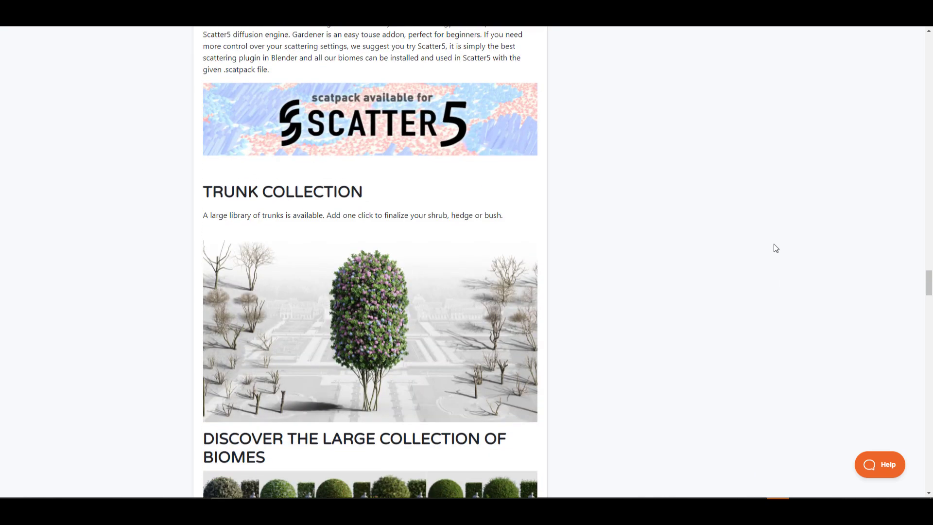
{"action": "scroll", "scroll_direction": "down", "scroll_amount": 3}
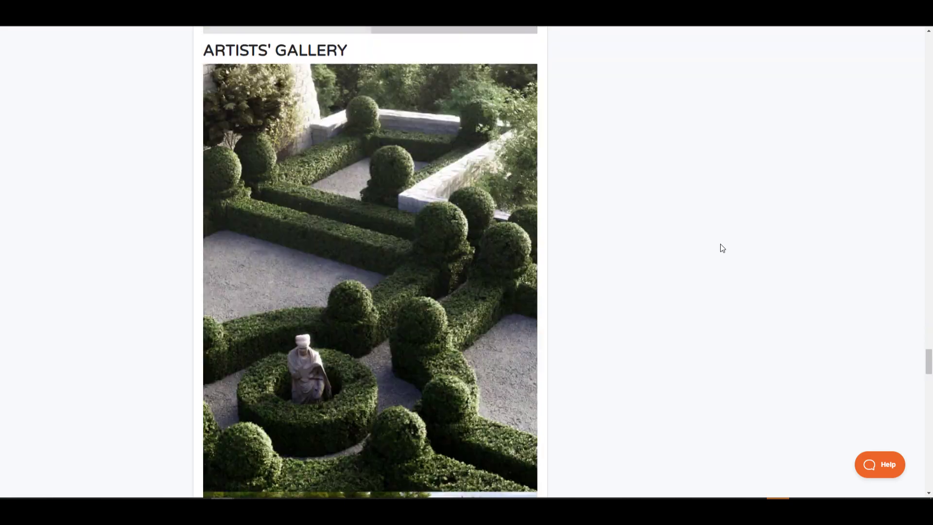
{"action": "scroll", "scroll_direction": "down", "scroll_amount": 3}
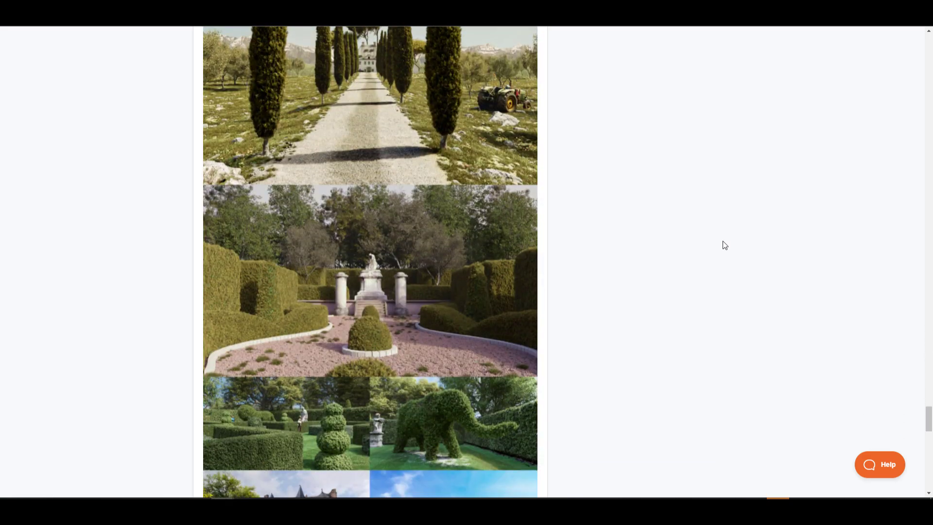
{"action": "scroll", "scroll_direction": "down", "scroll_amount": 3}
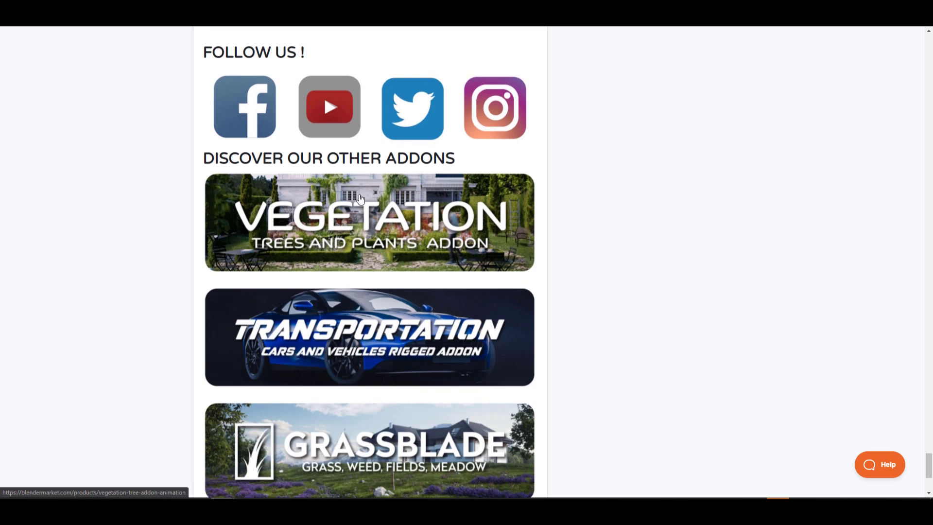
{"action": "scroll", "scroll_direction": "down", "scroll_amount": 3}
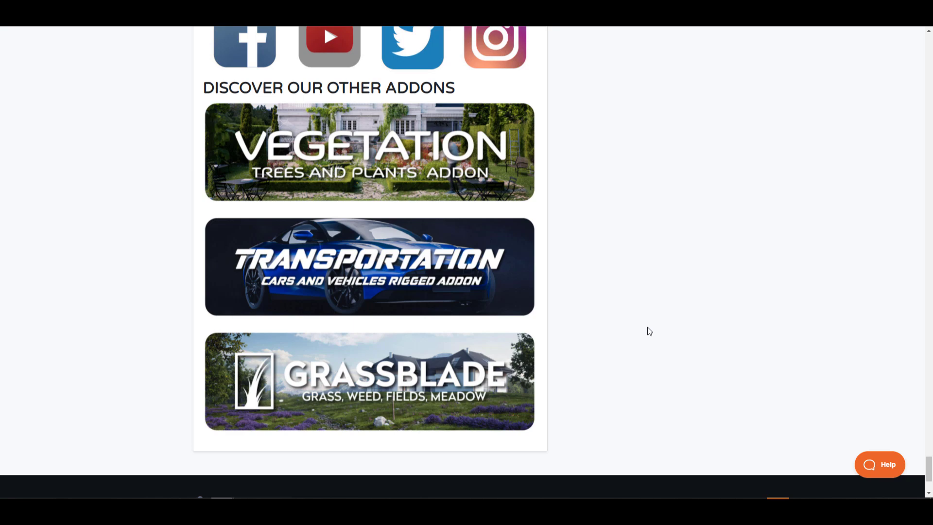
{"action": "mouse_move", "coordinate": [469, 344]}
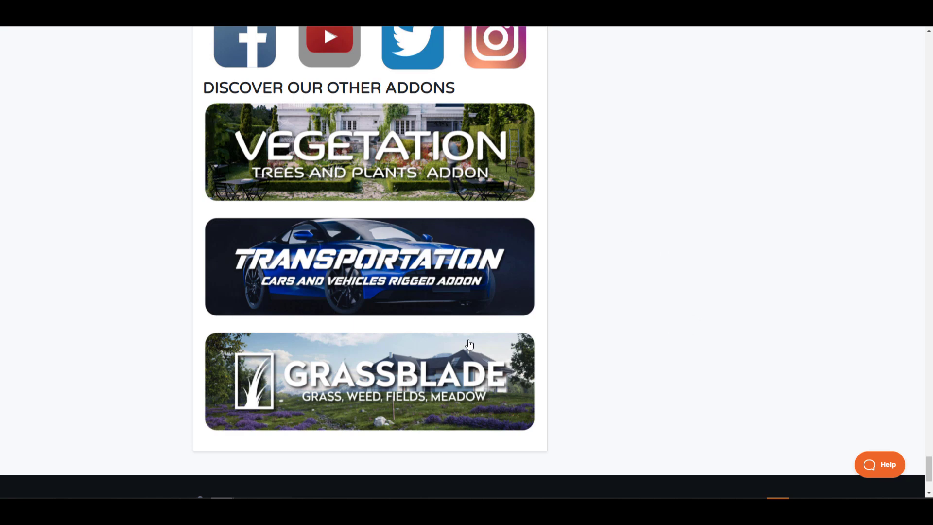